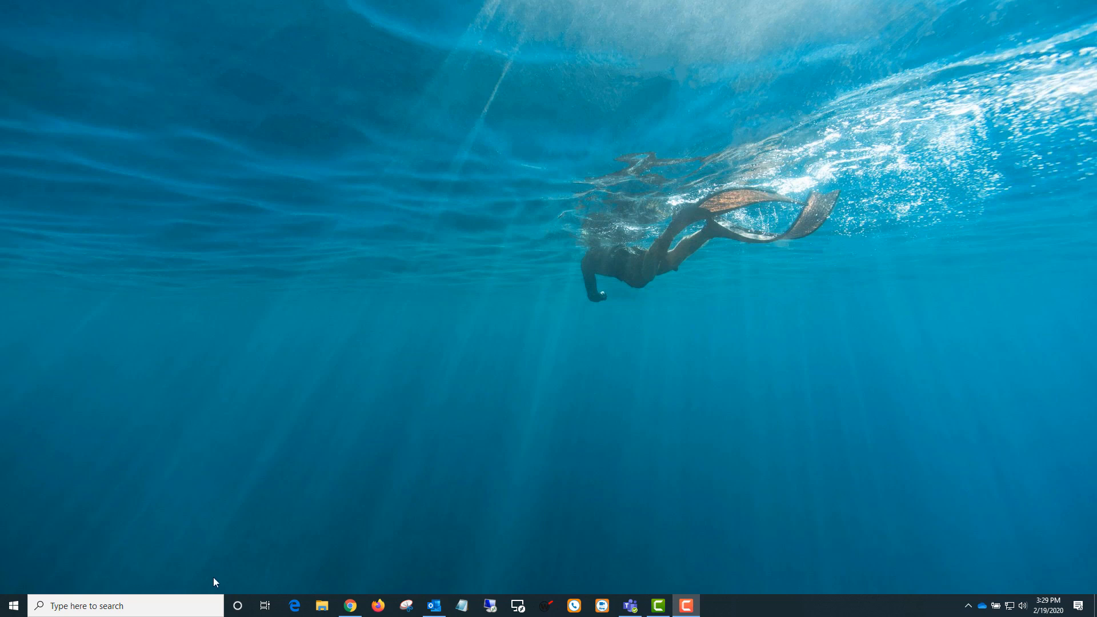
# Step: Launch File Explorer from the taskbar, showing Quick access frequent folders
pyautogui.click(321, 605)
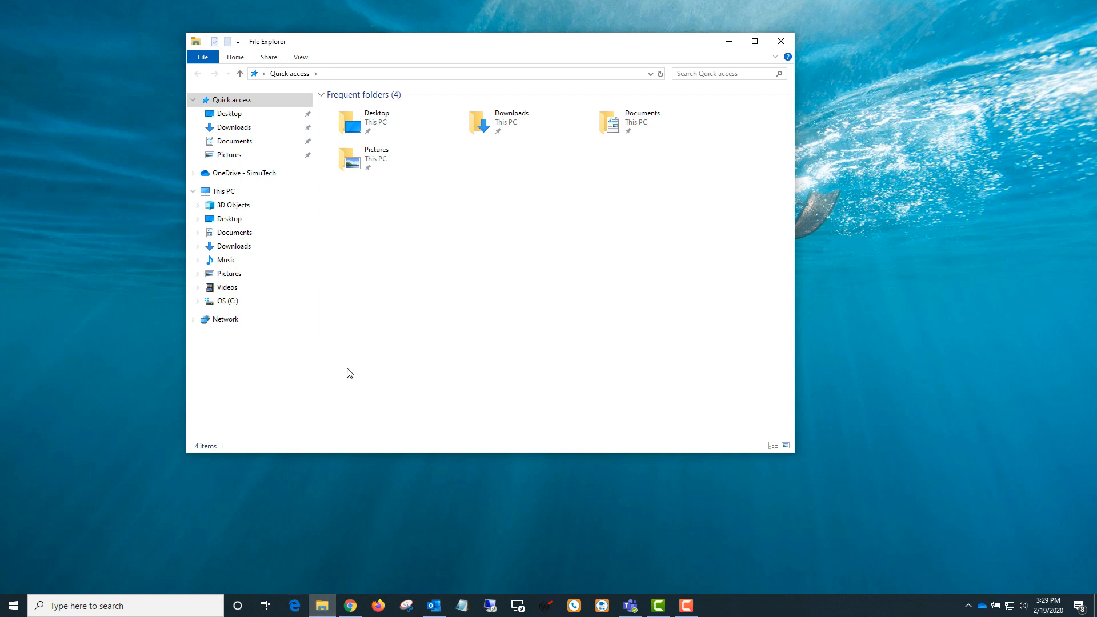
# Step: Browse into C:\Program Files\ANSYS Inc\v201
pyautogui.click(228, 301)
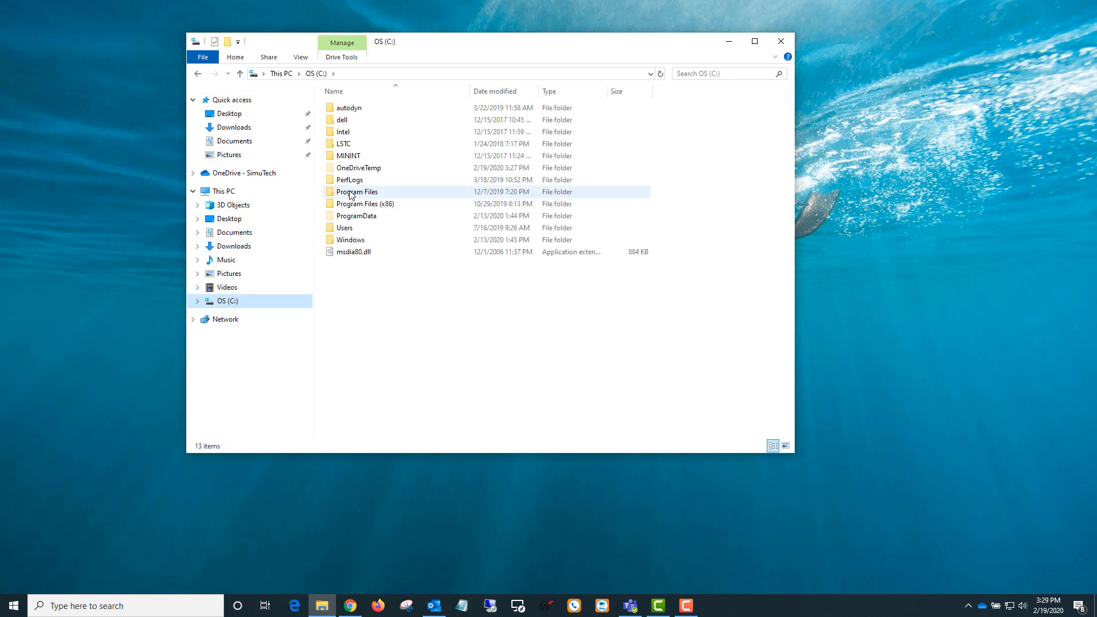
pyautogui.doubleClick(356, 191)
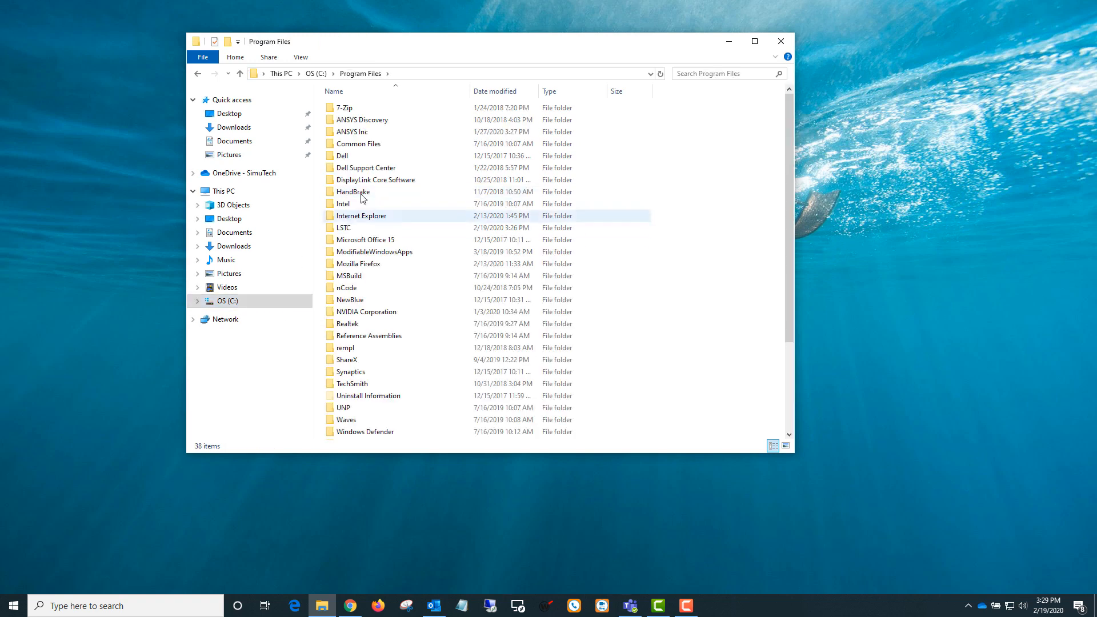
pyautogui.doubleClick(359, 120)
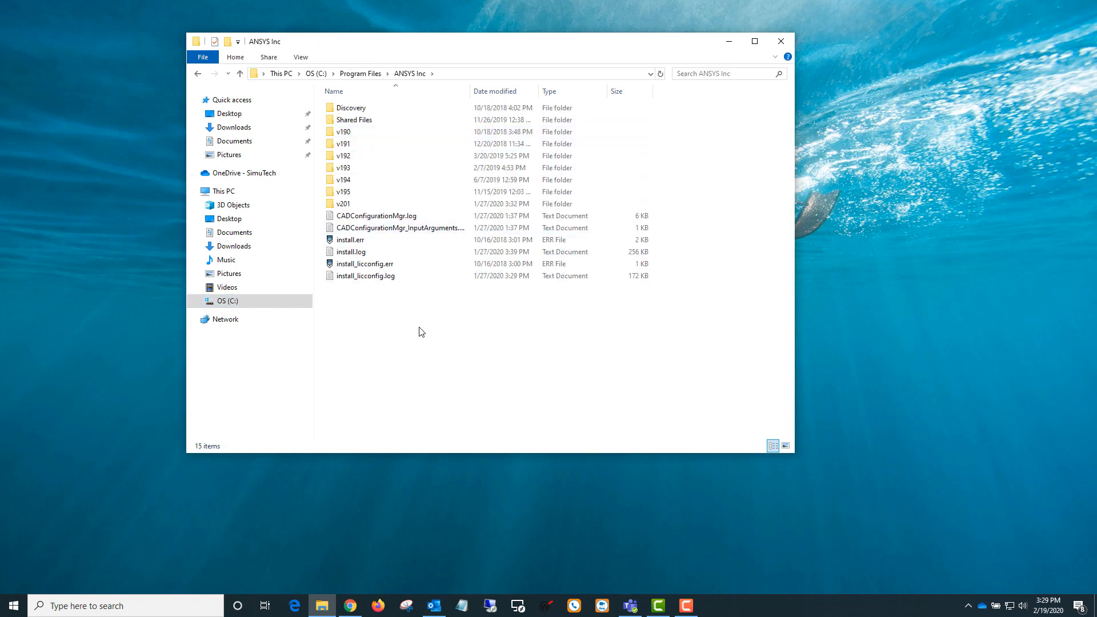
pyautogui.click(343, 155)
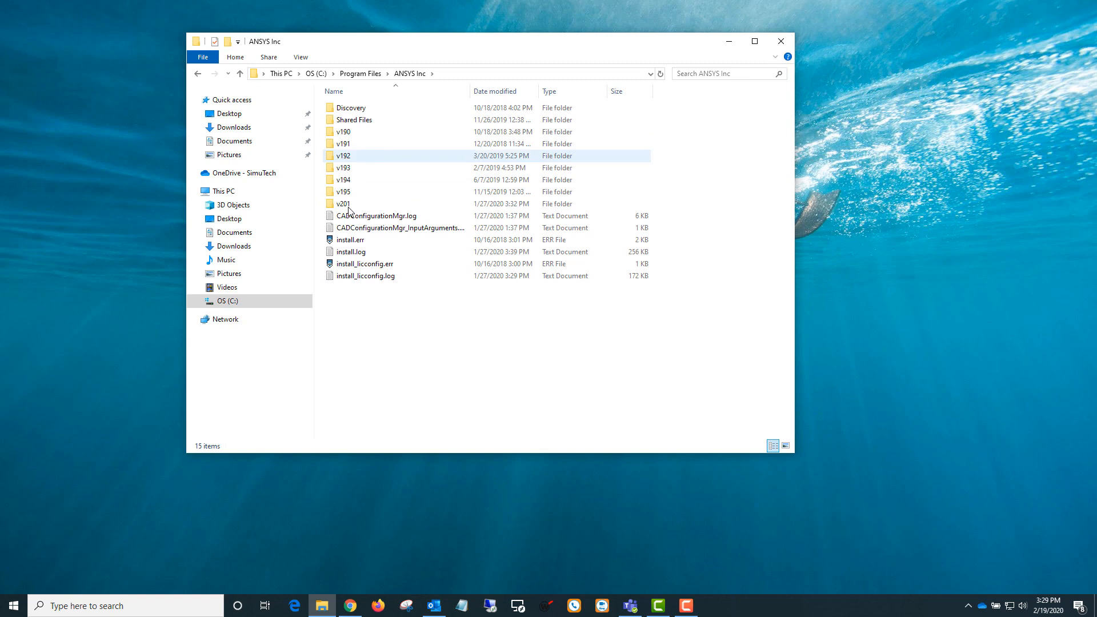
pyautogui.click(343, 203)
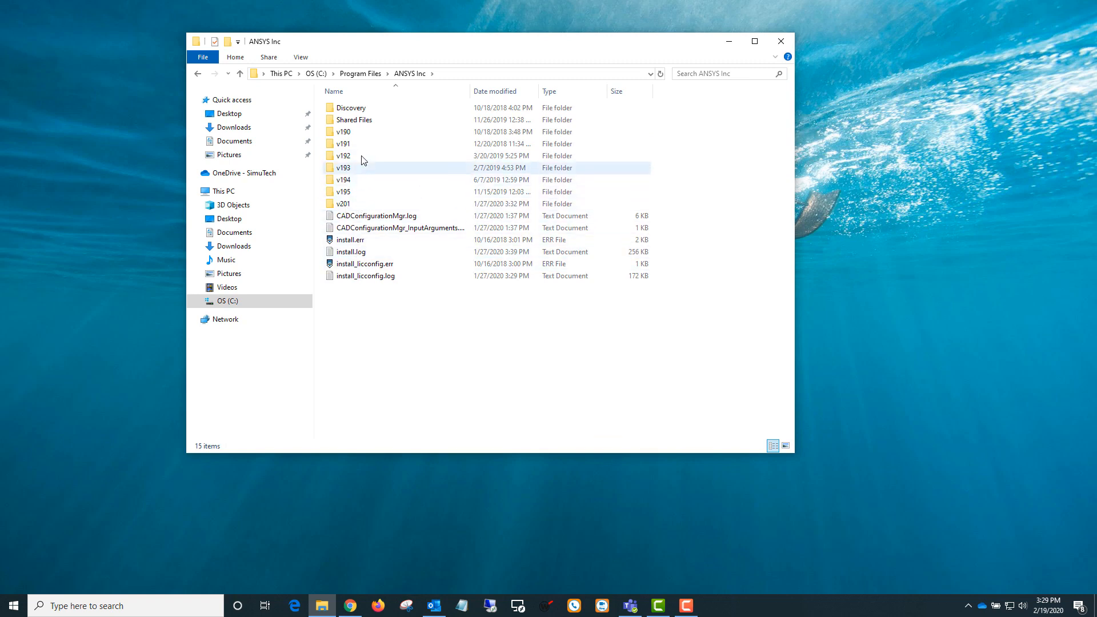
pyautogui.click(343, 204)
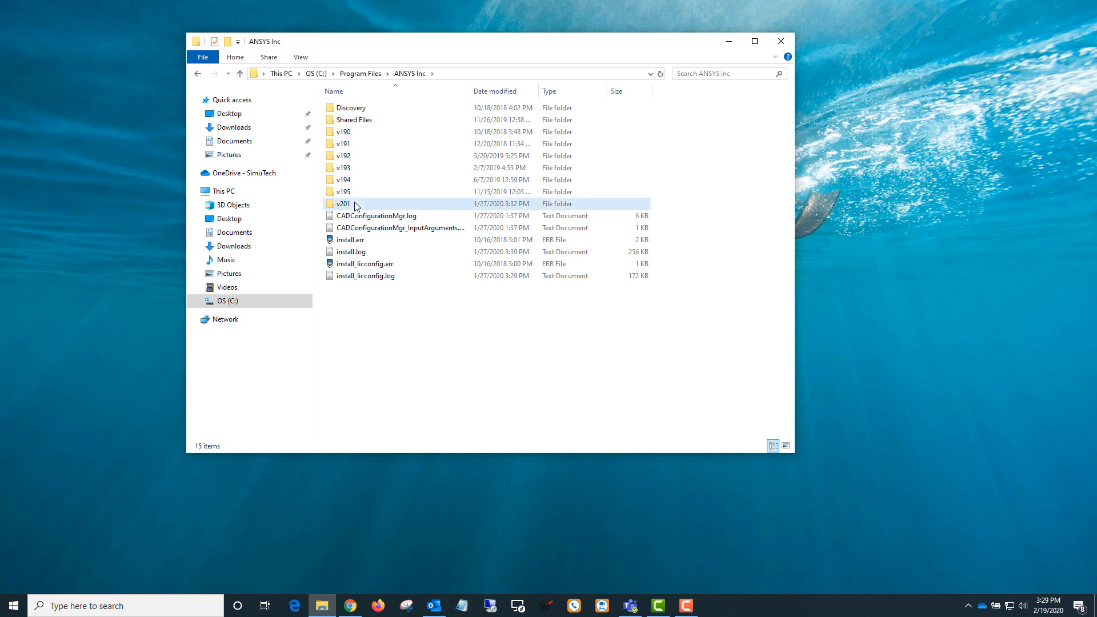
pyautogui.doubleClick(342, 204)
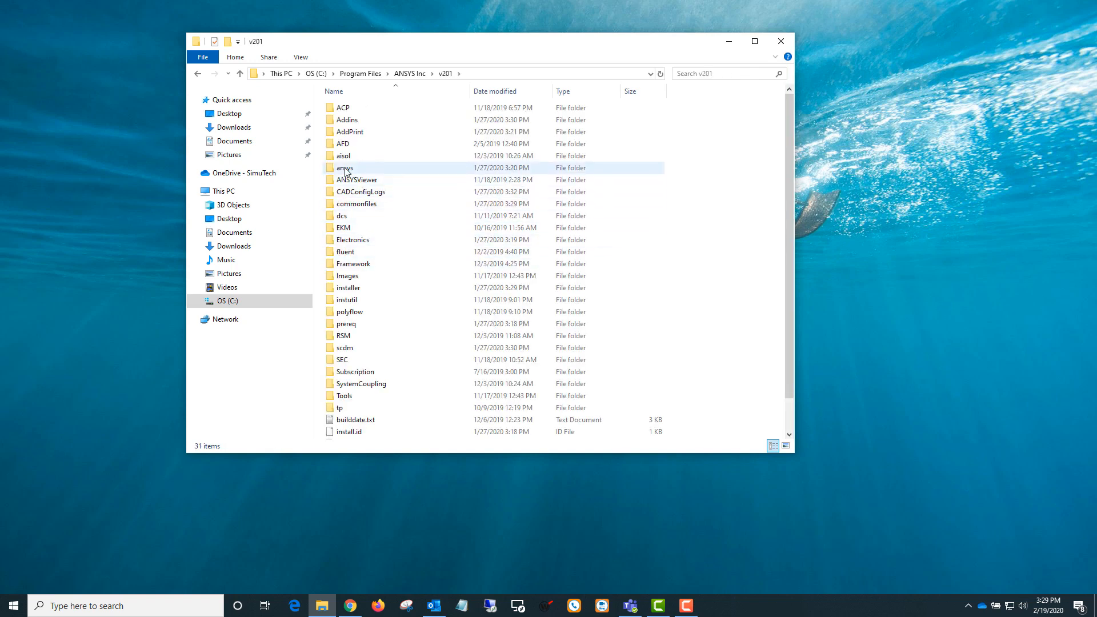
# Step: Reach ansys\bin\winx64 and bring up options for LS-PrePost-4.5-x64_setup.exe
pyautogui.doubleClick(345, 168)
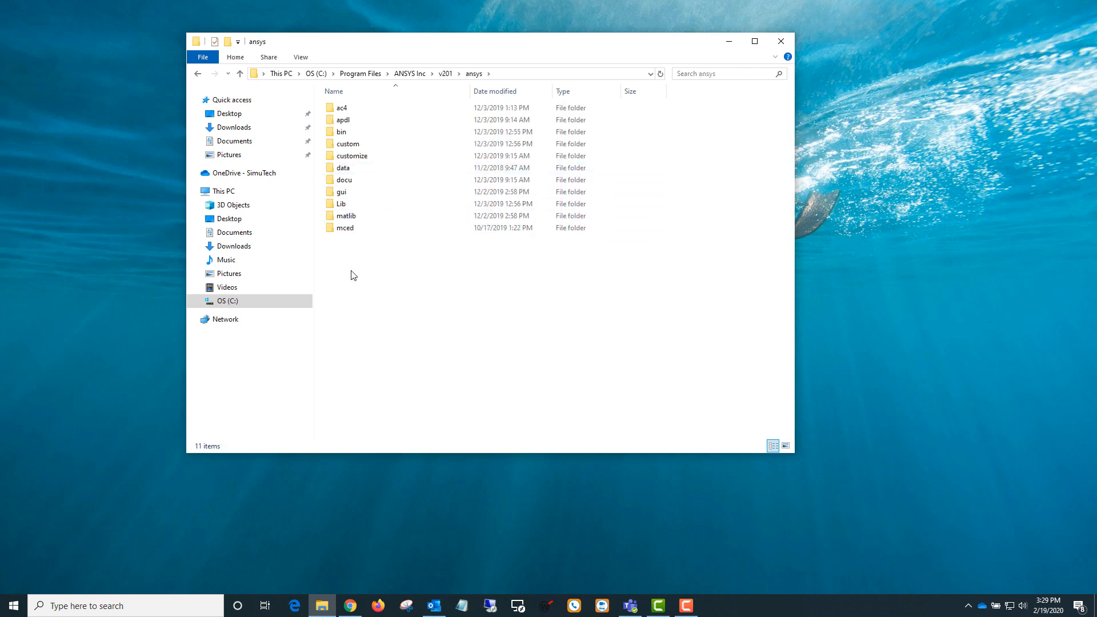
pyautogui.doubleClick(343, 132)
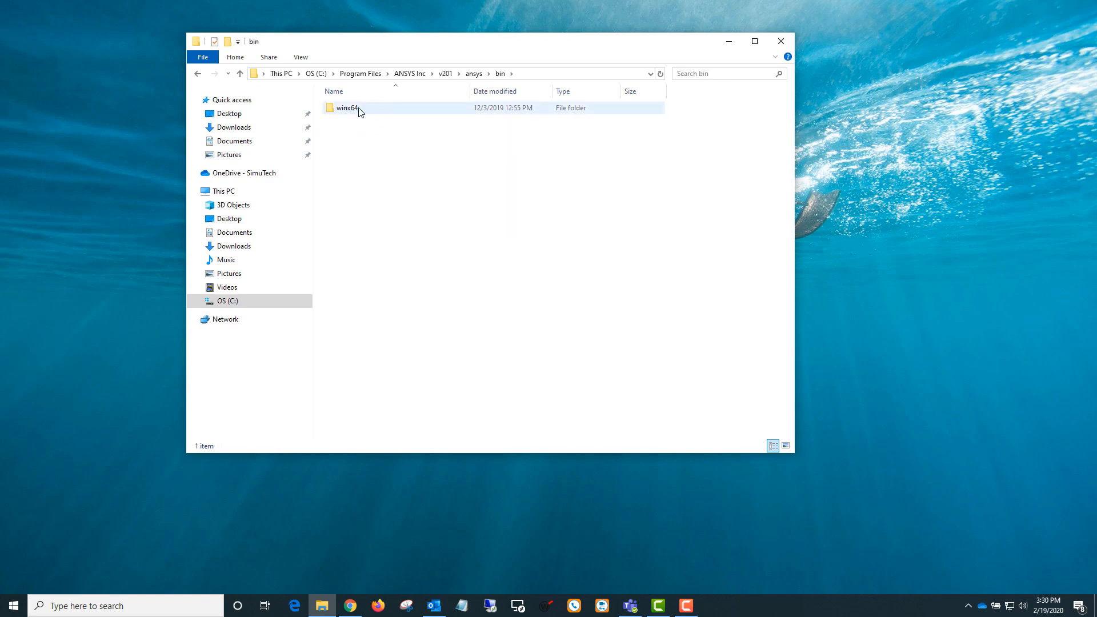
pyautogui.doubleClick(347, 108)
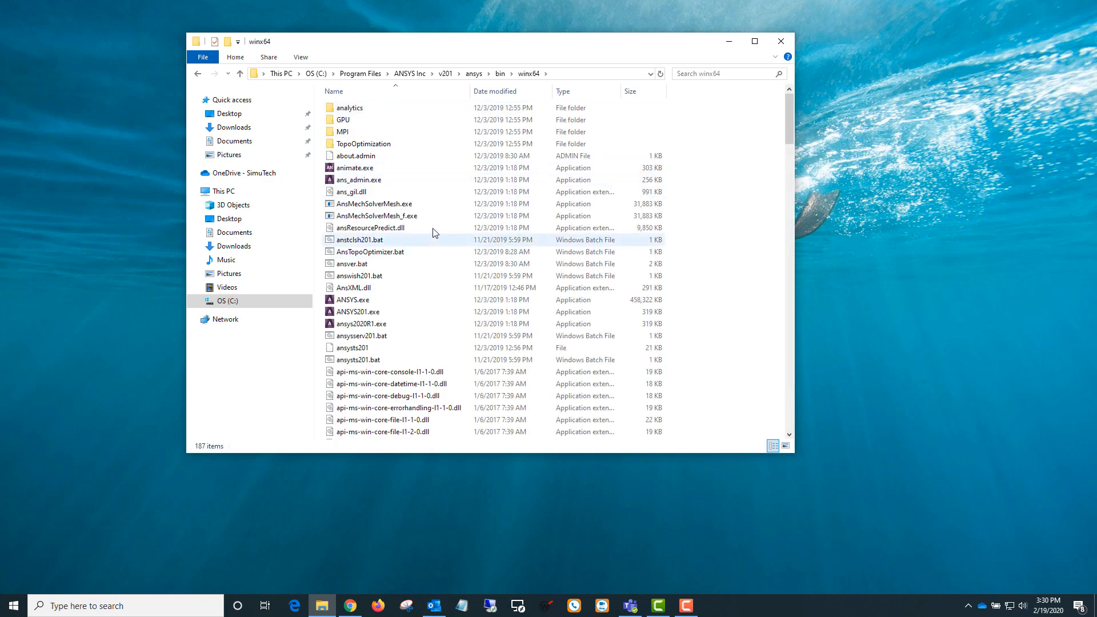
pyautogui.scroll(-3)
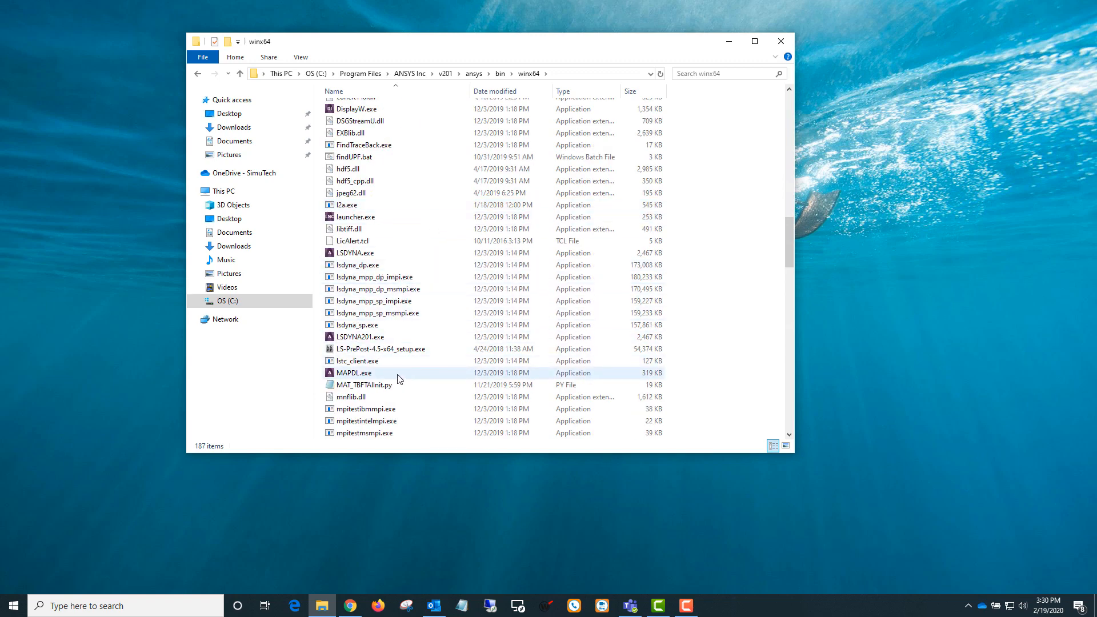
pyautogui.moveTo(371, 352)
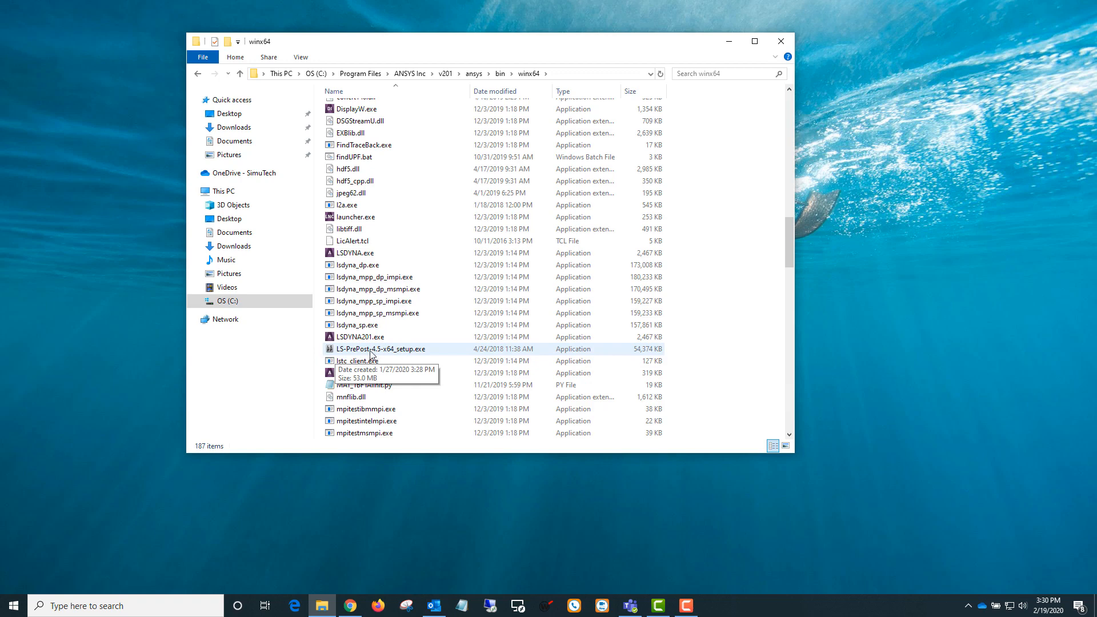
pyautogui.moveTo(401, 353)
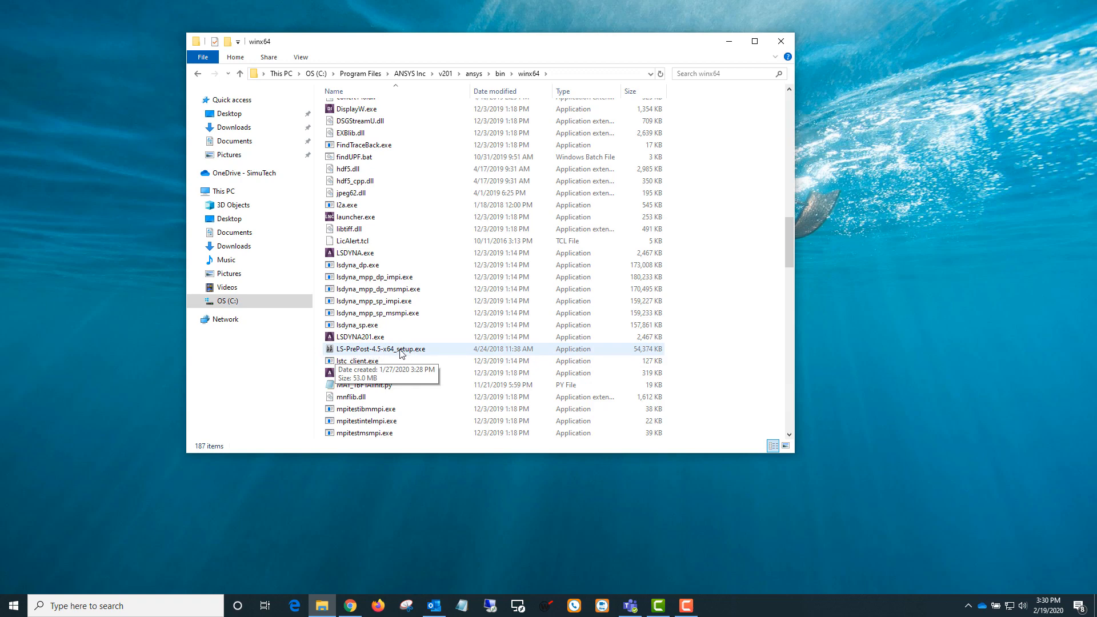
pyautogui.rightClick(381, 349)
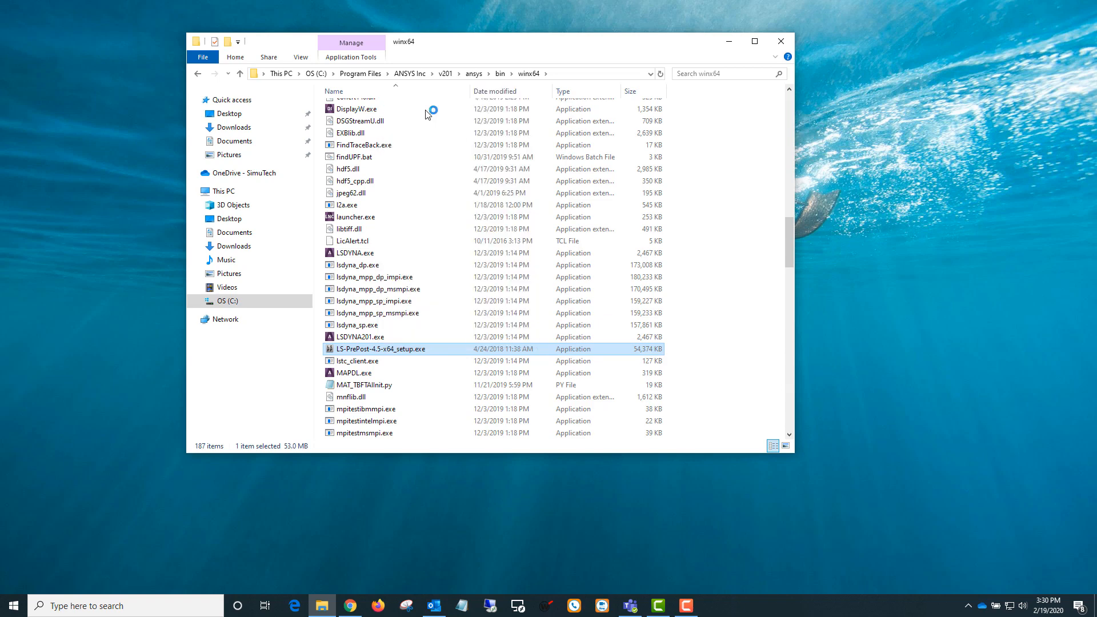
# Step: Run the LS-PrePost 4.5 installer, accepting the license, default LSTC folder and all shortcuts, then finish
pyautogui.doubleClick(379, 349)
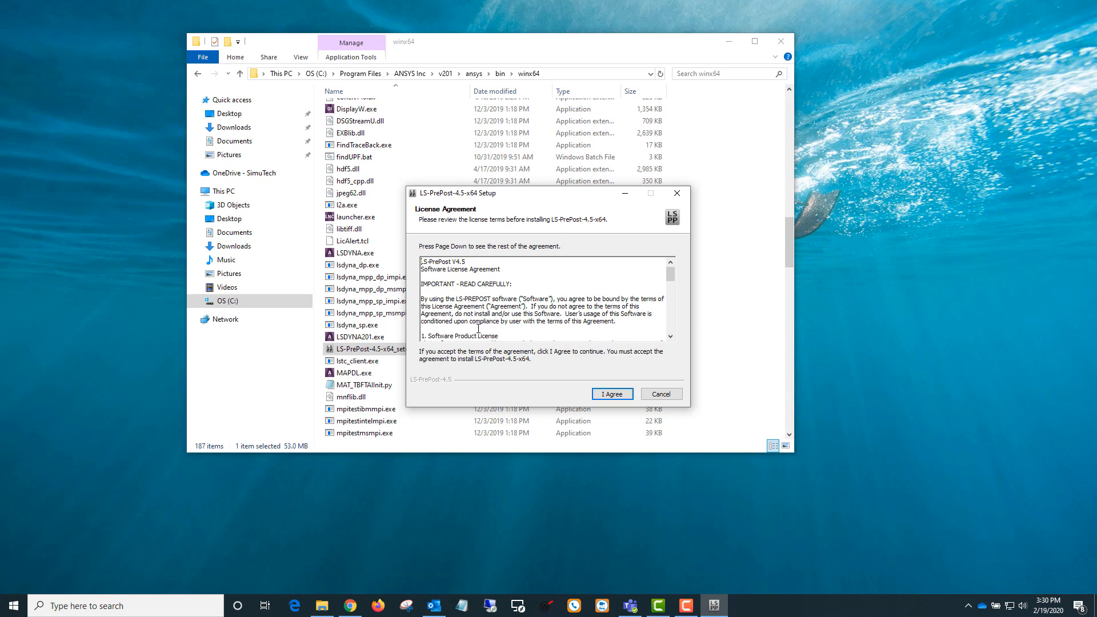
pyautogui.moveTo(538, 371)
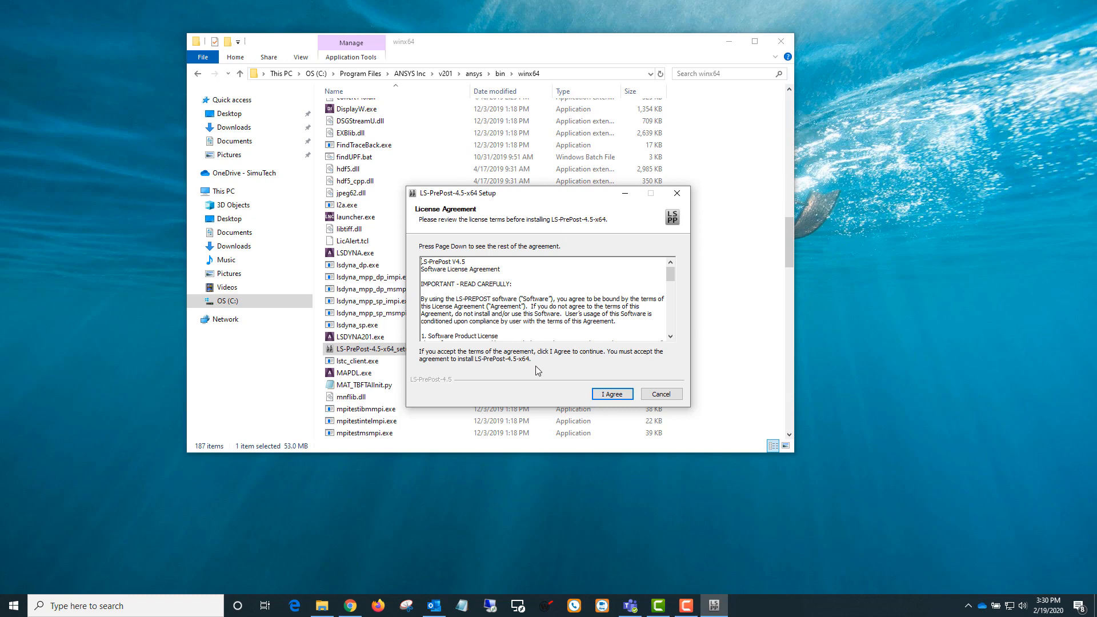
pyautogui.click(610, 393)
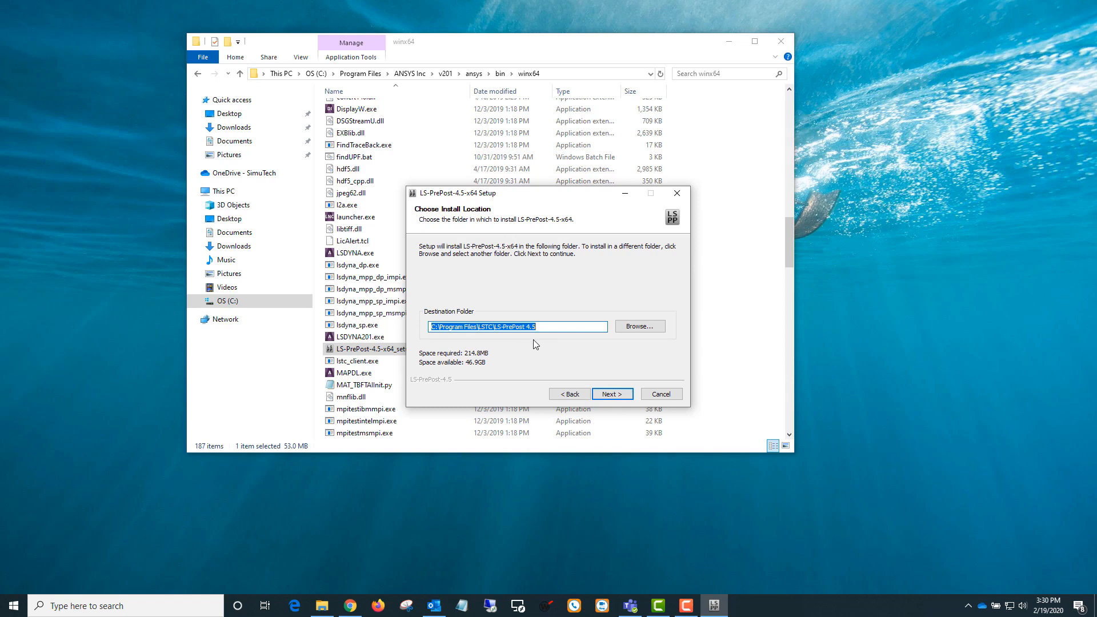
pyautogui.click(611, 393)
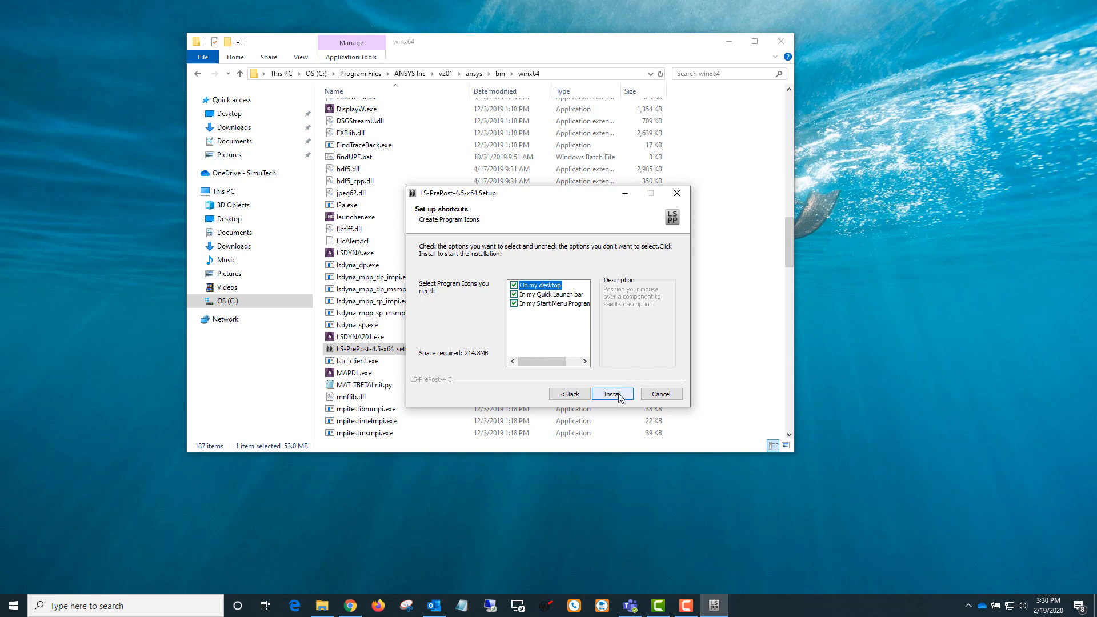
pyautogui.click(612, 393)
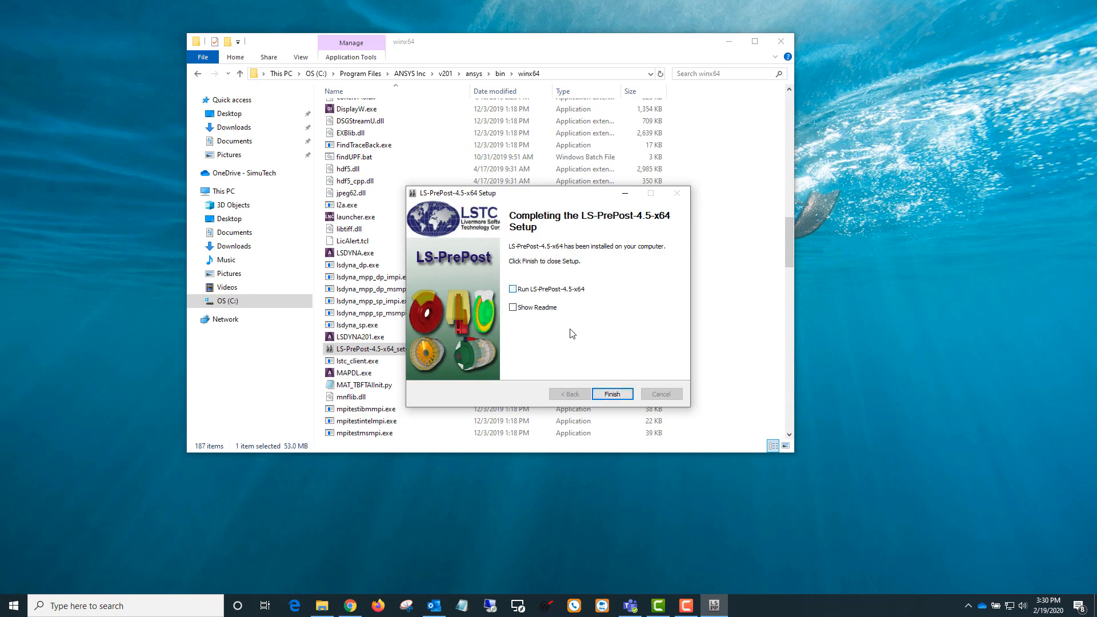
pyautogui.click(611, 394)
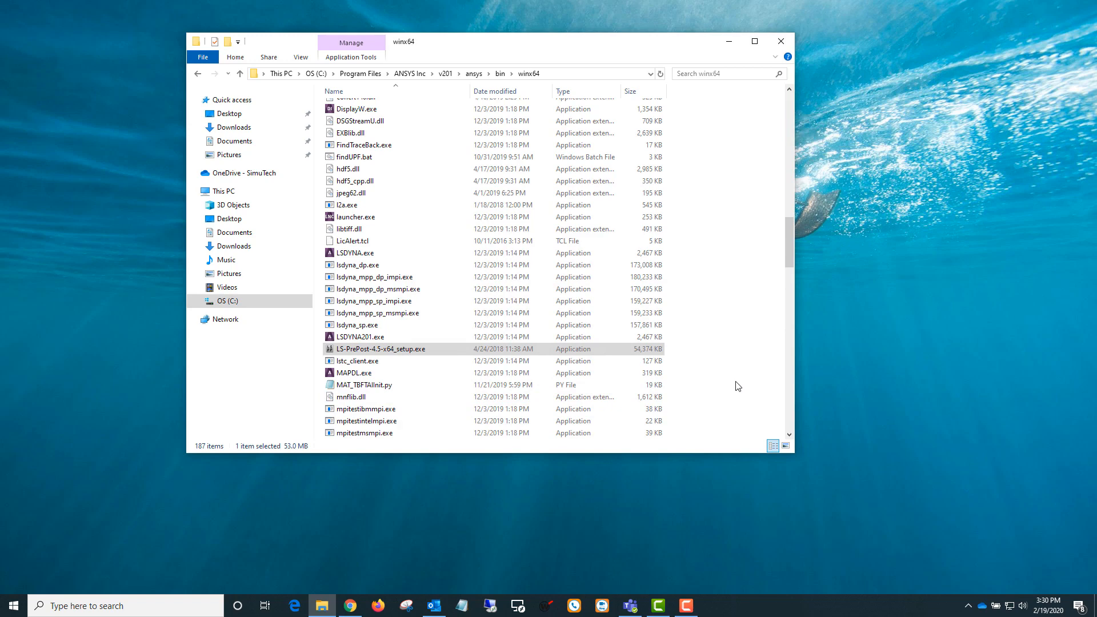
pyautogui.moveTo(361, 72)
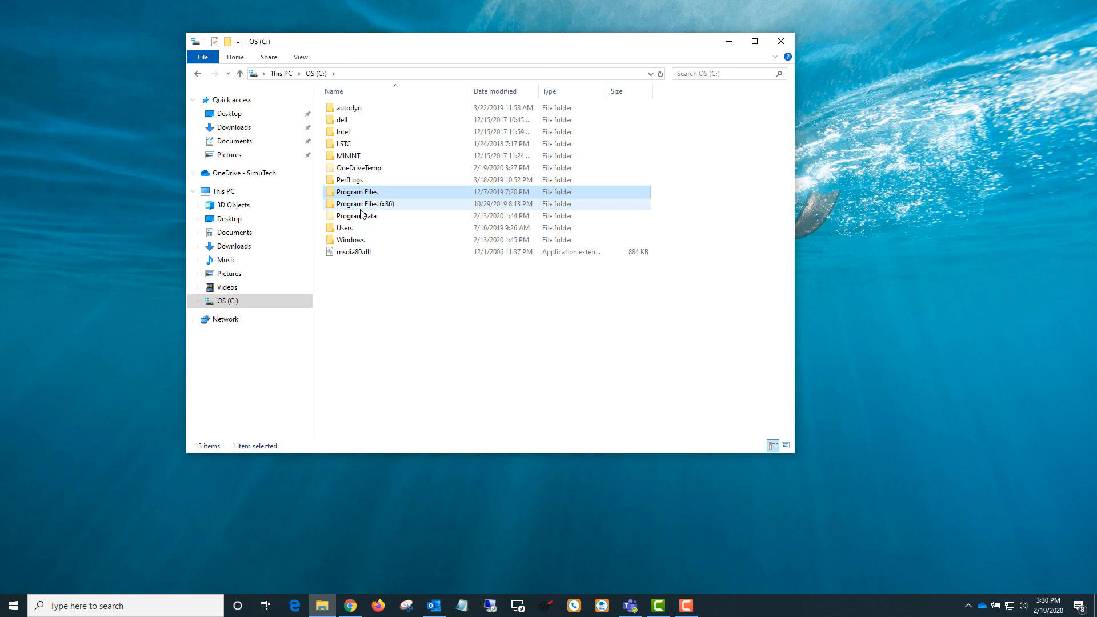
# Step: Check Program Files\LSTC for the LS-PrePost 4.5 folder, then switch to the LS-PrePost web page
pyautogui.click(357, 192)
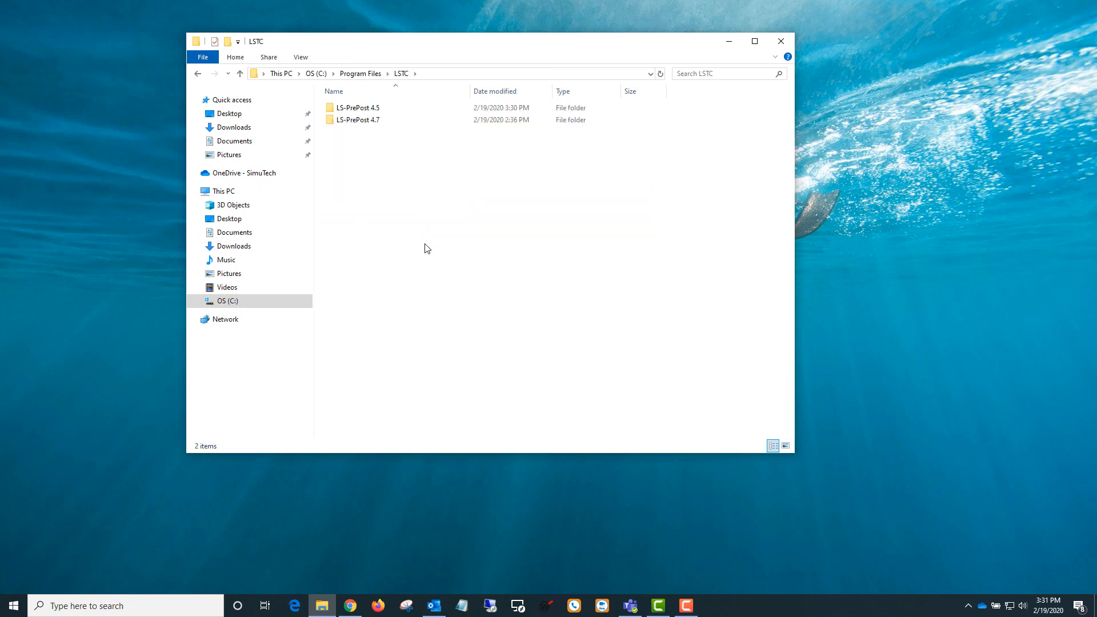
pyautogui.click(358, 108)
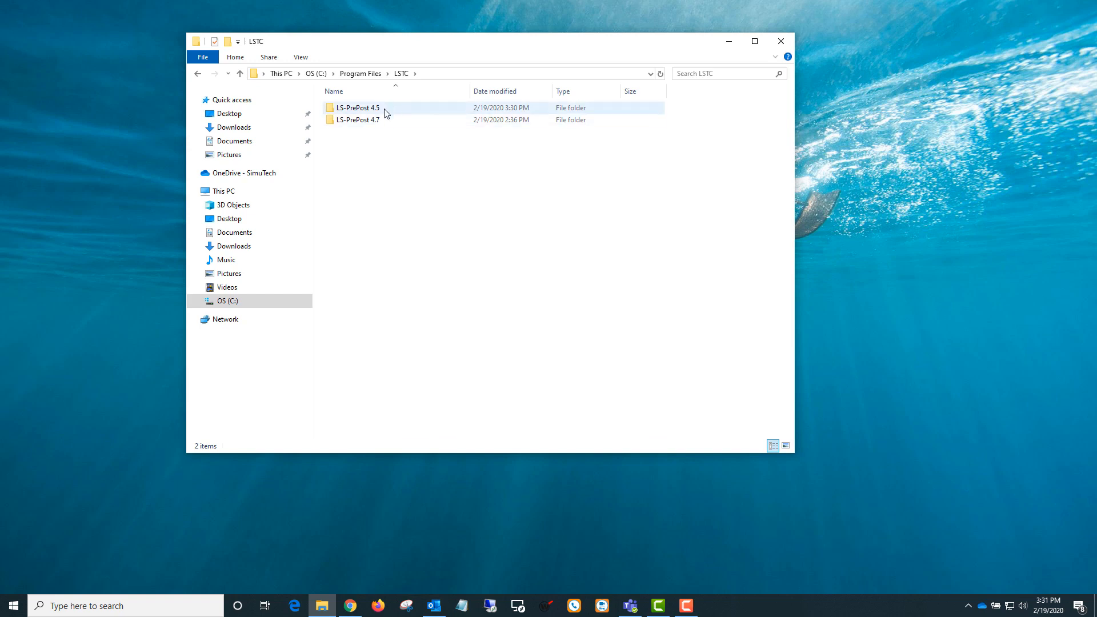
pyautogui.moveTo(352, 113)
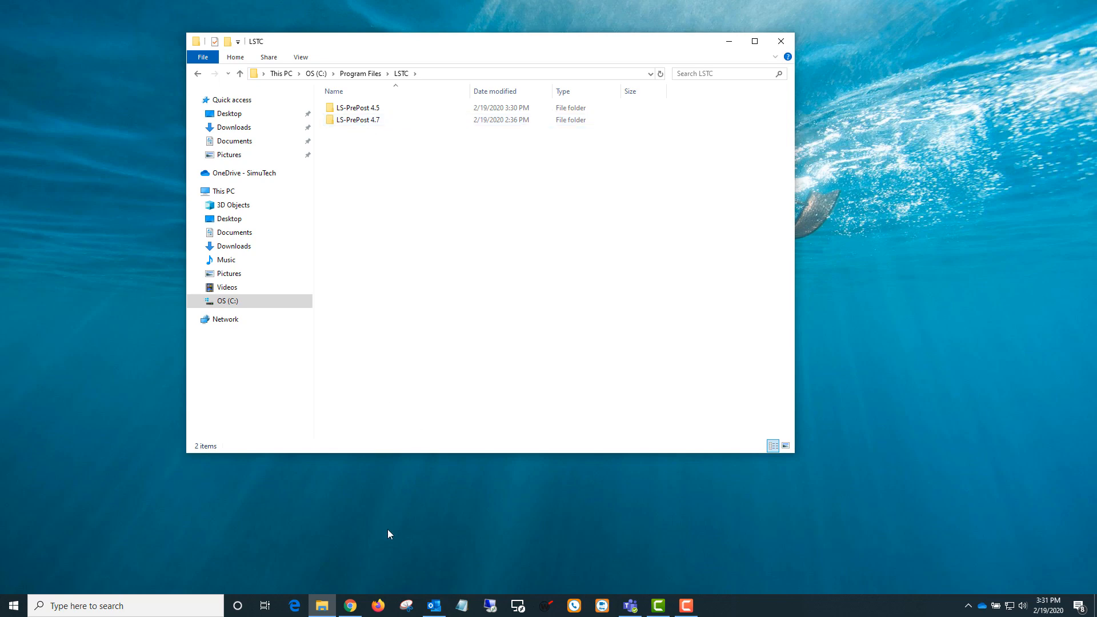
pyautogui.click(349, 605)
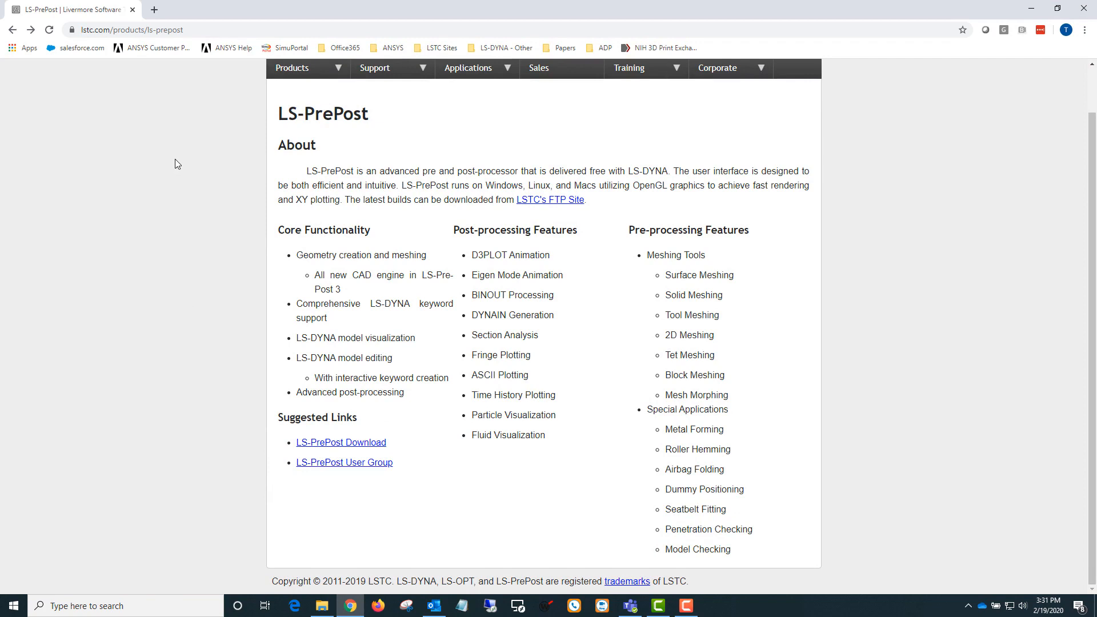
pyautogui.moveTo(303, 108)
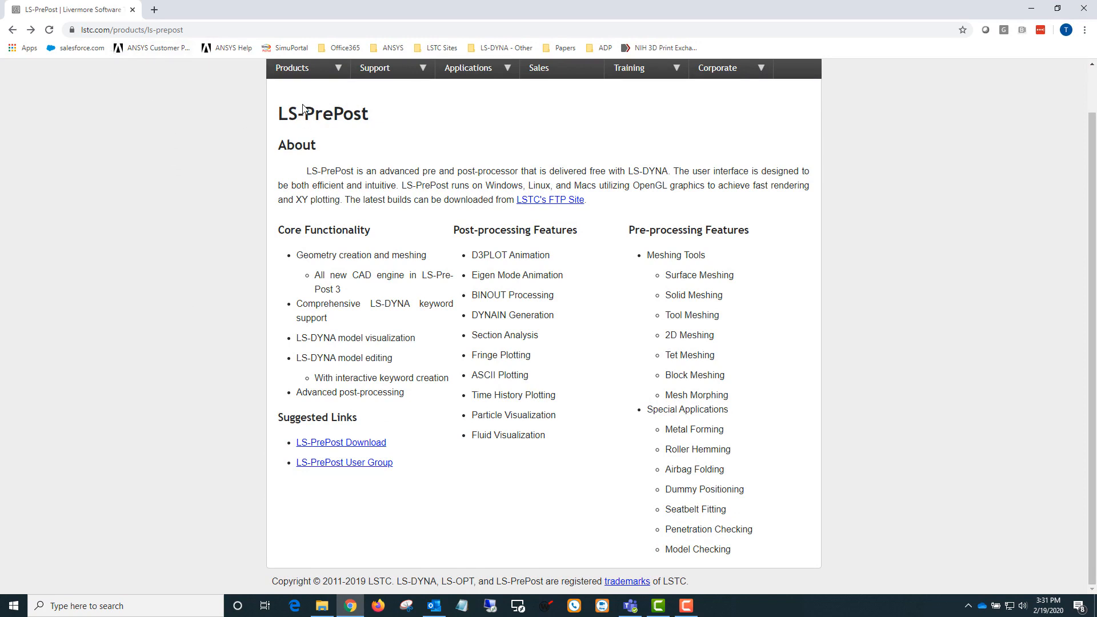
pyautogui.moveTo(337, 492)
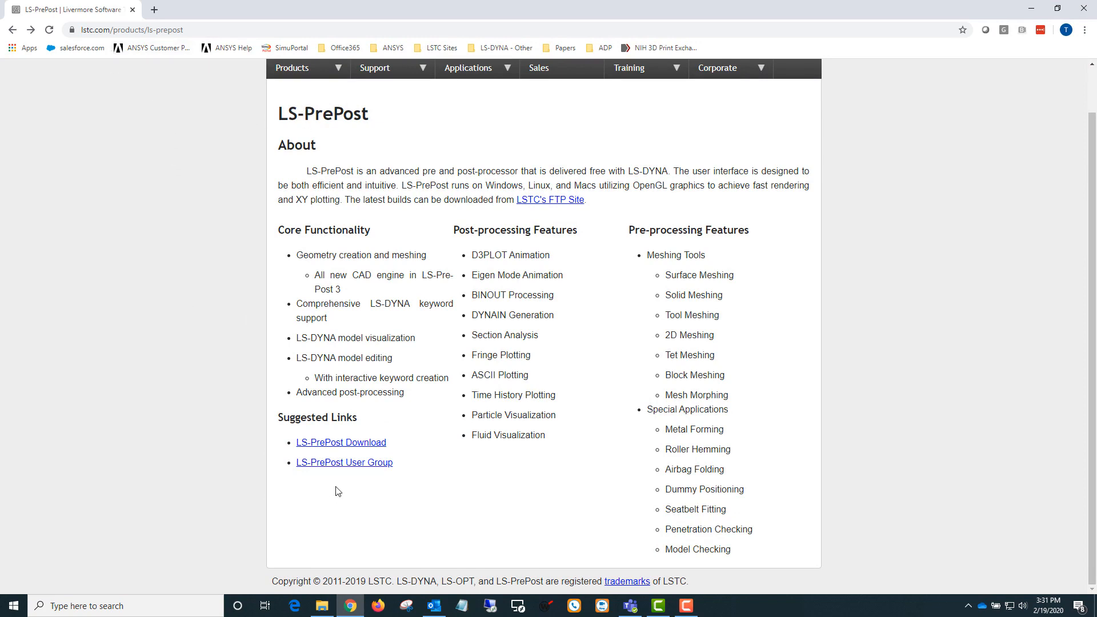
# Step: Show the ftp.lstc.com lsprepost directory listing of LS-PrePost releases
pyautogui.click(341, 442)
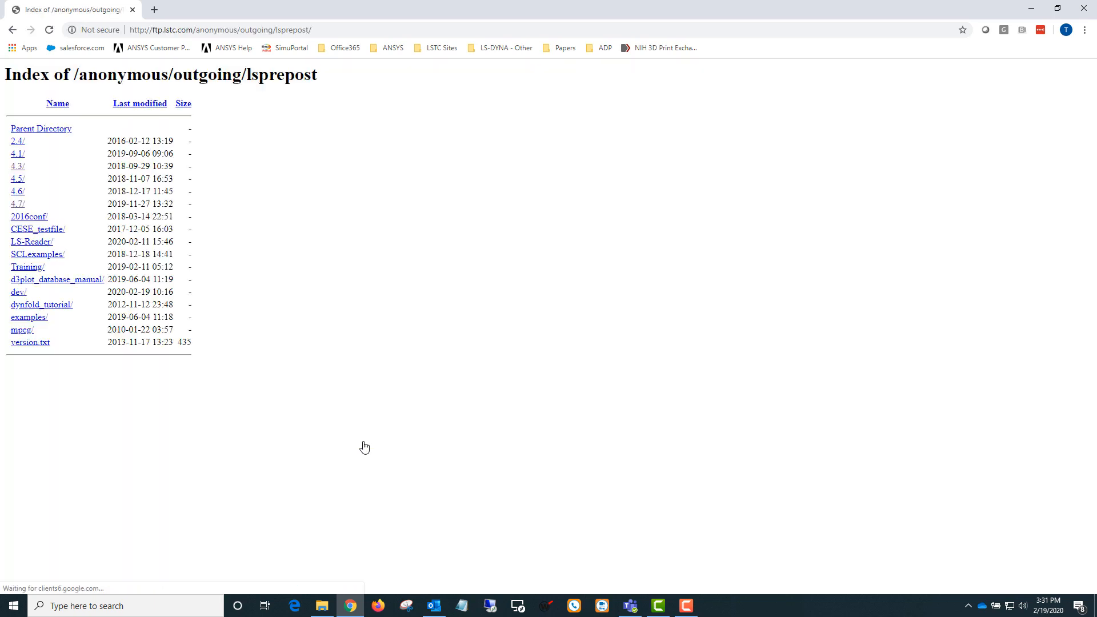
pyautogui.moveTo(10, 202)
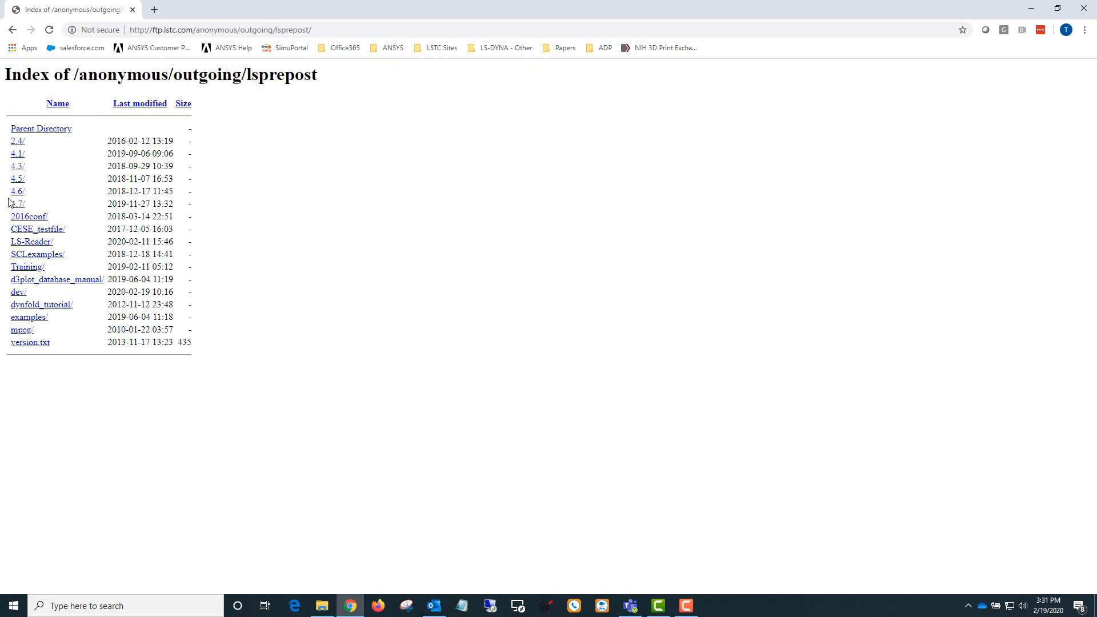
pyautogui.moveTo(592, 477)
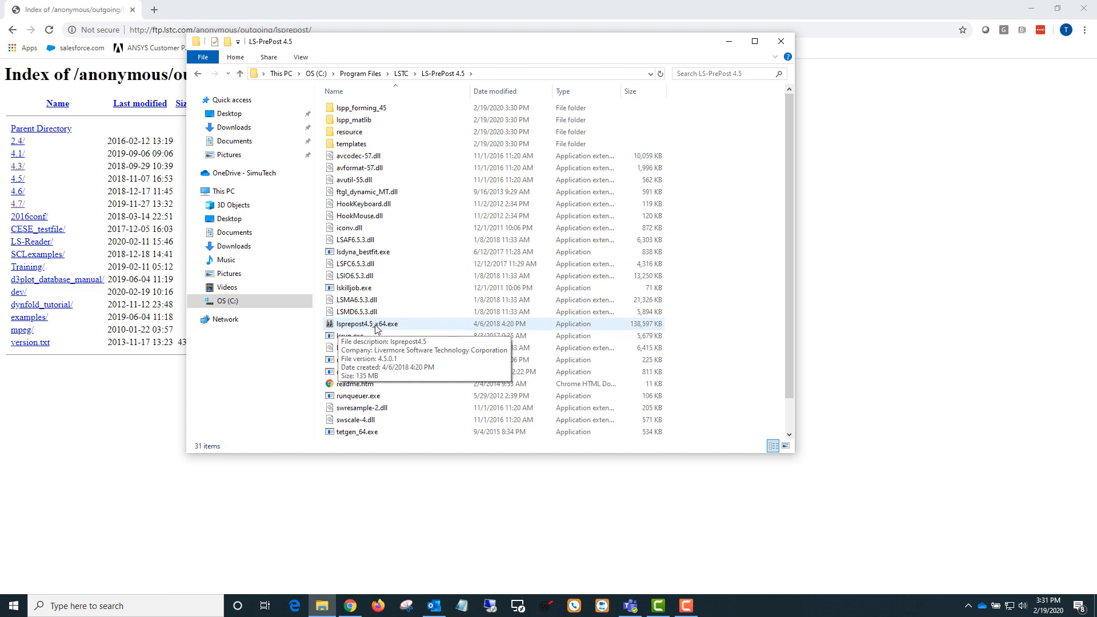
# Step: Start lsprepost4.5_x64.exe from the LS-PrePost 4.5 install folder
pyautogui.click(368, 323)
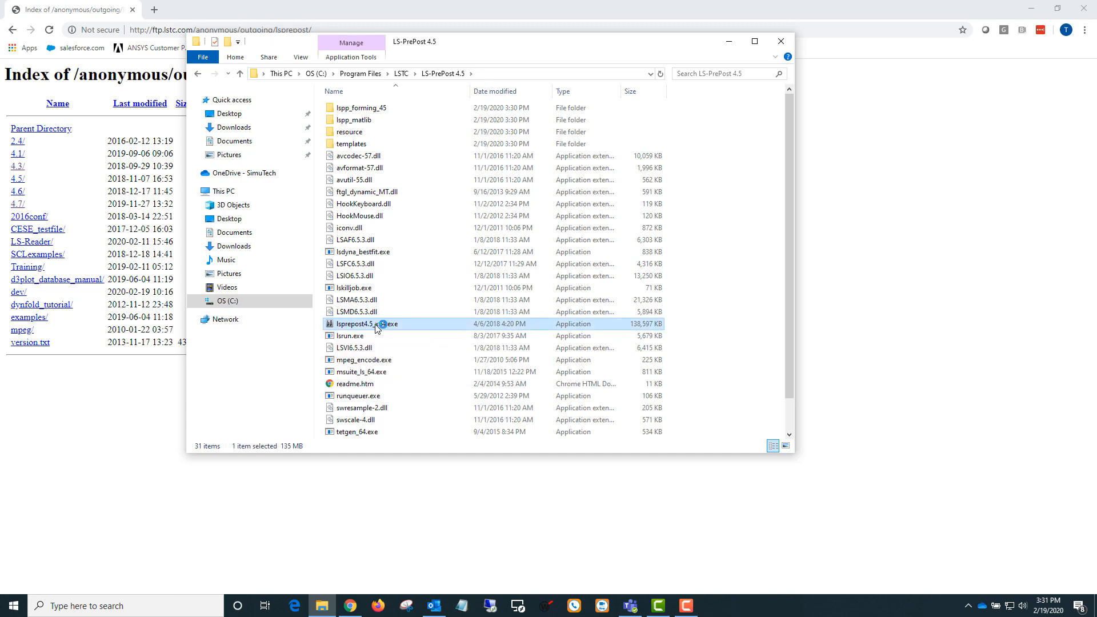
pyautogui.doubleClick(360, 324)
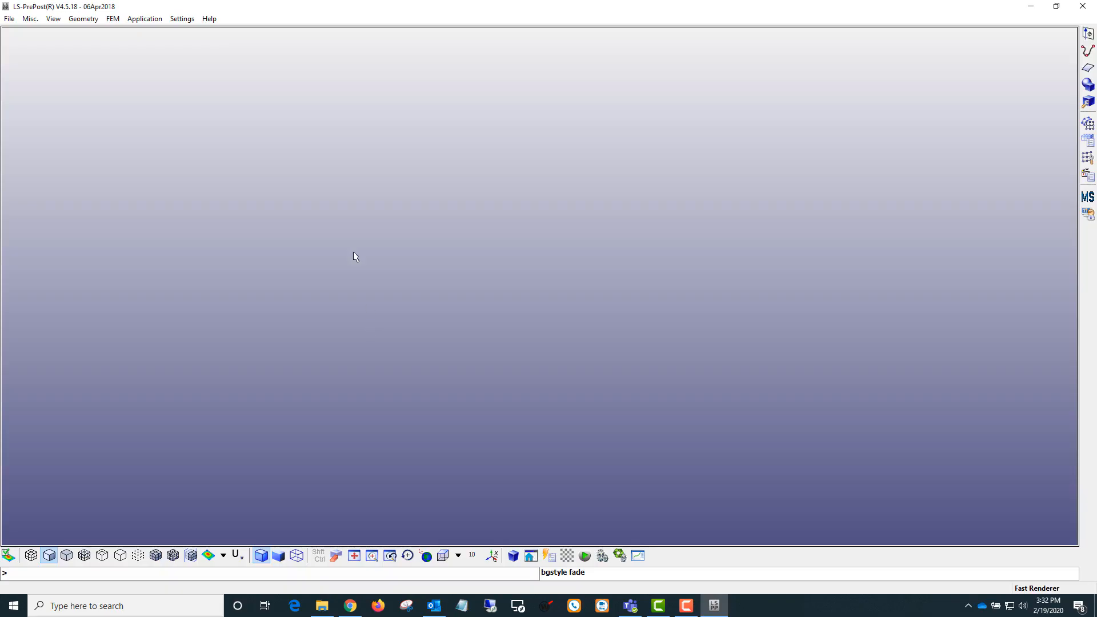
pyautogui.moveTo(74, 71)
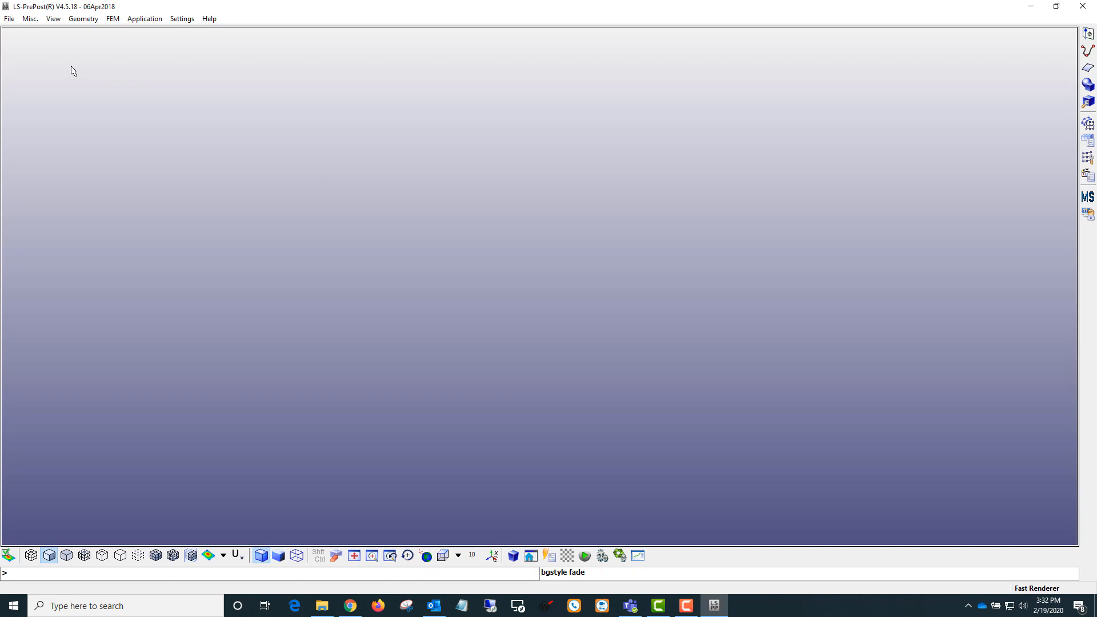
pyautogui.moveTo(72, 67)
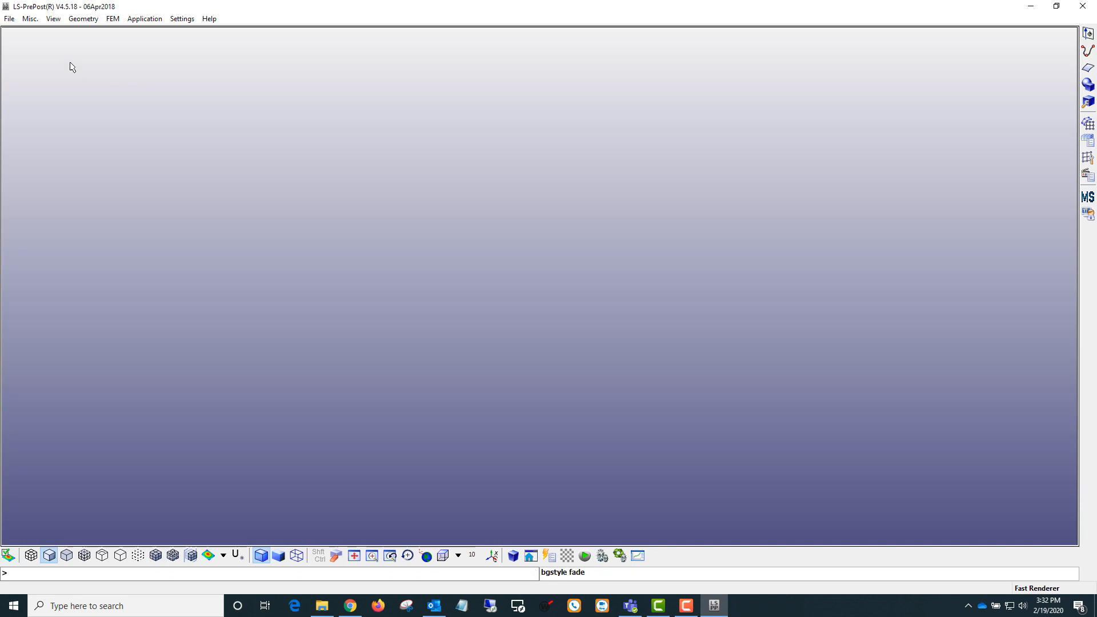
# Step: Set View > Toolbar to Text and Icon for both the right and bottom toolbars
pyautogui.click(53, 18)
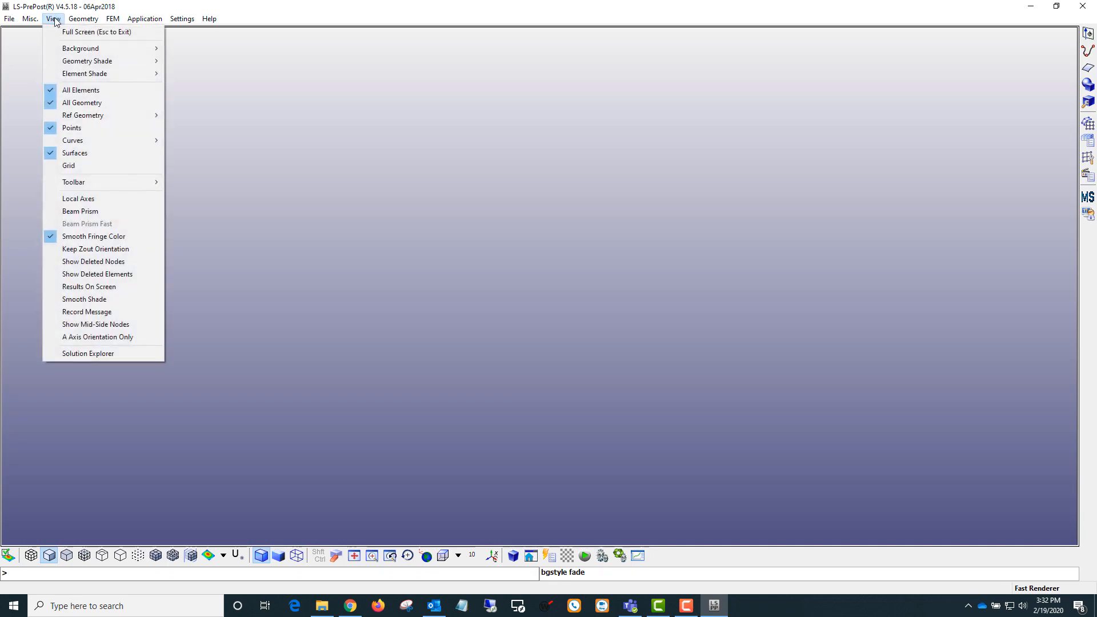
pyautogui.moveTo(97, 183)
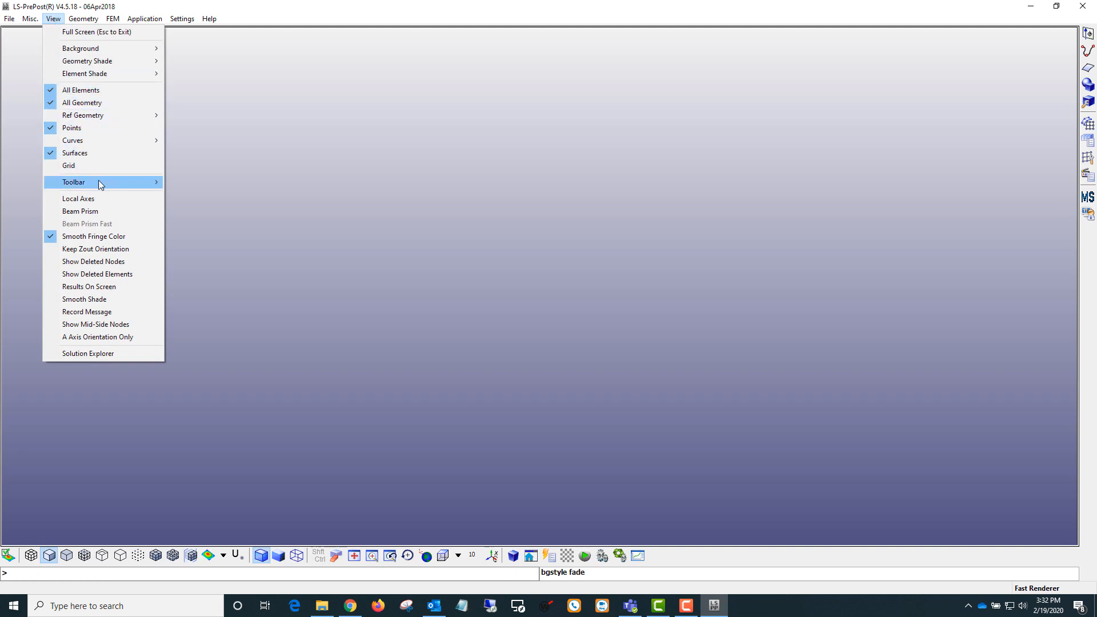
pyautogui.moveTo(74, 182)
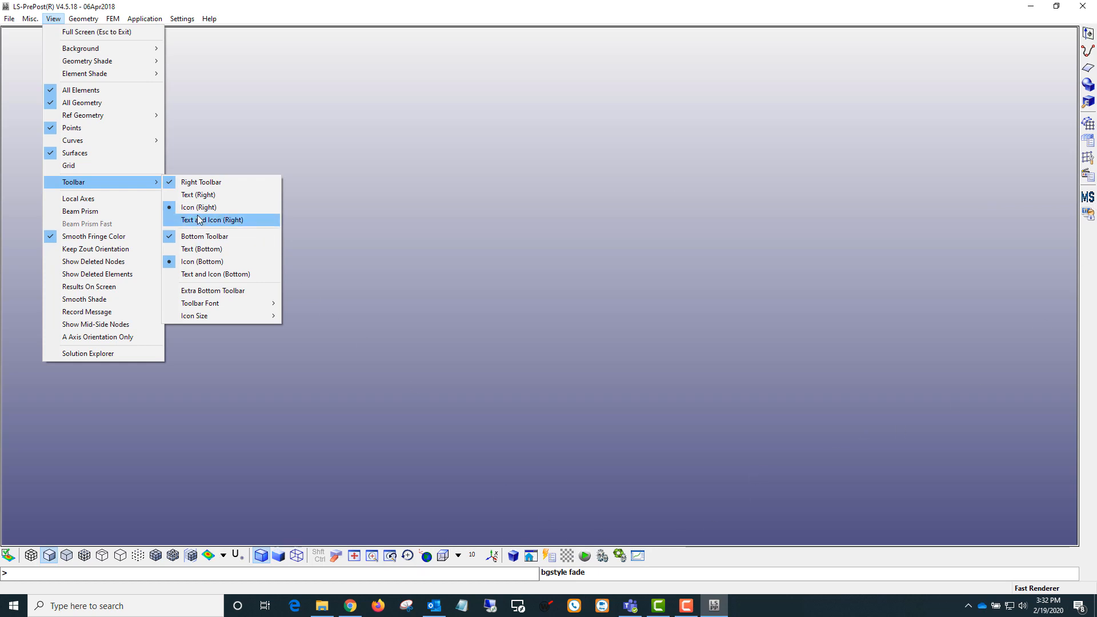
pyautogui.click(212, 220)
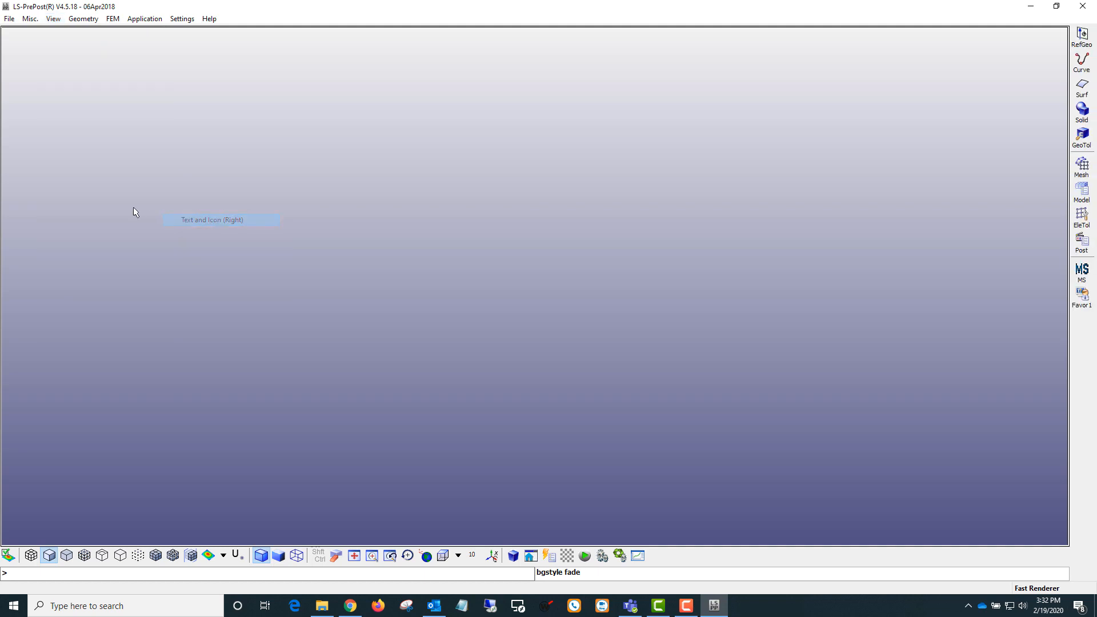
pyautogui.click(53, 18)
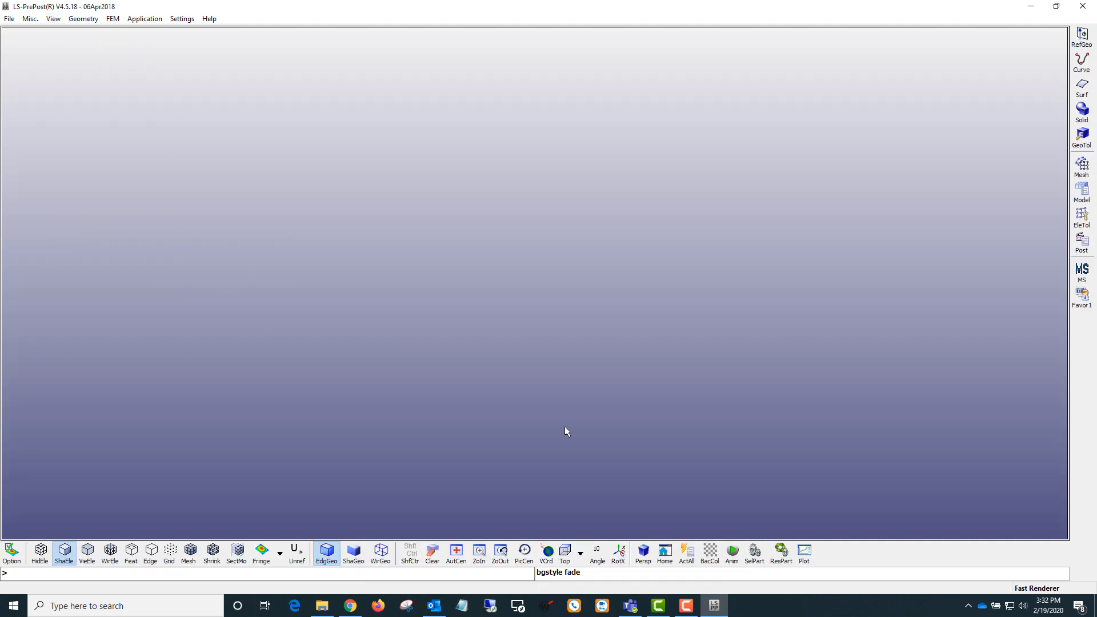
pyautogui.moveTo(409, 553)
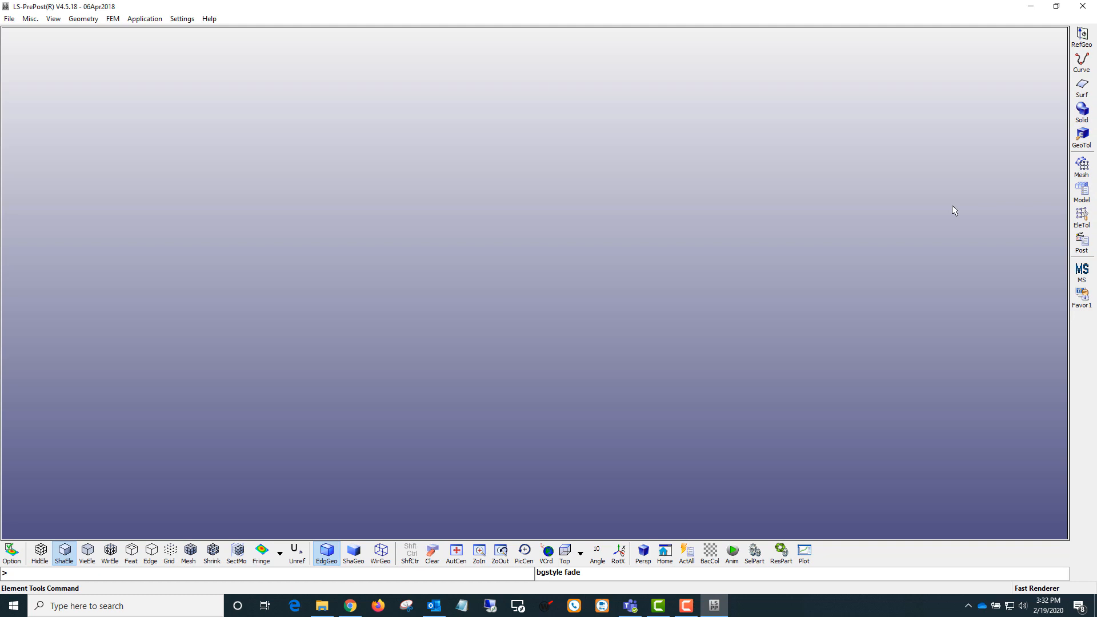
pyautogui.moveTo(638, 356)
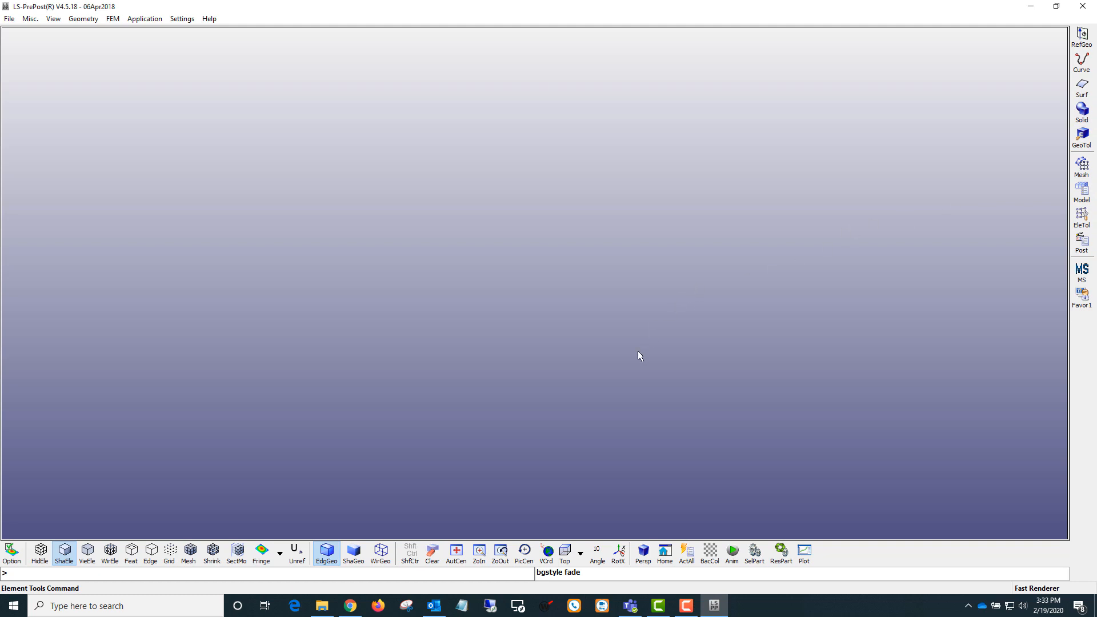
pyautogui.moveTo(166, 7)
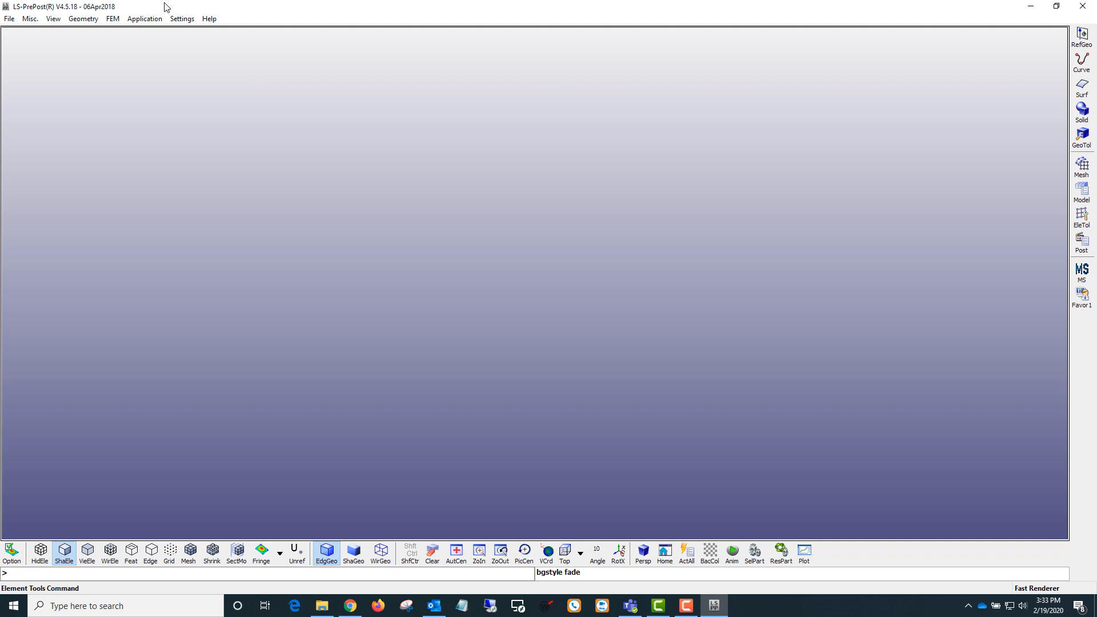
# Step: Request Help > Documentation with Download by LS-PrePost, which fails for lack of write permission
pyautogui.click(208, 18)
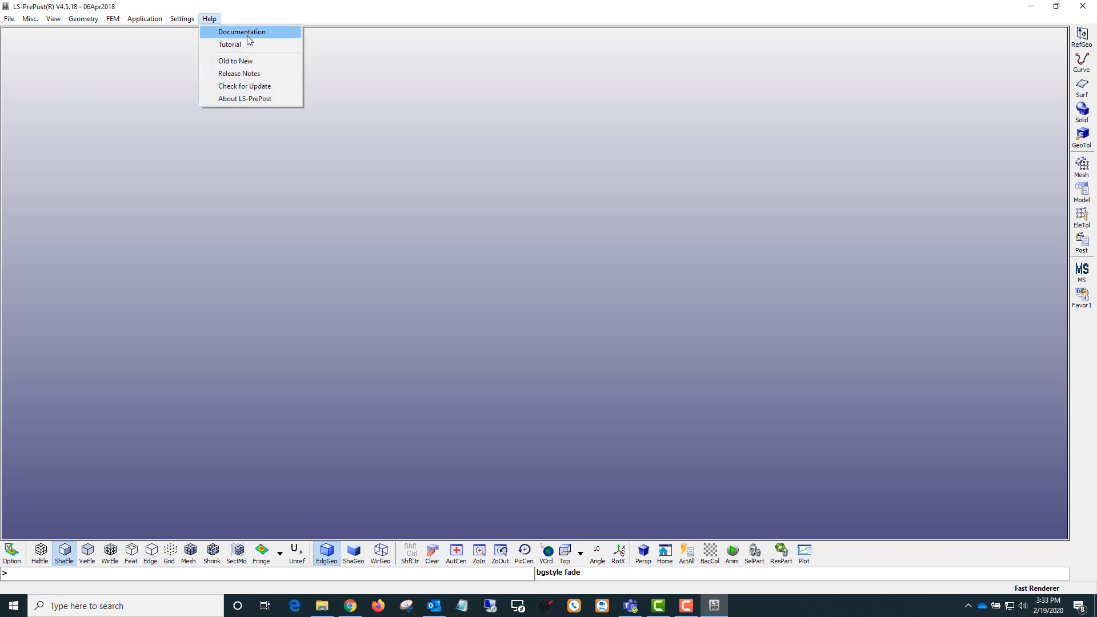
pyautogui.click(242, 32)
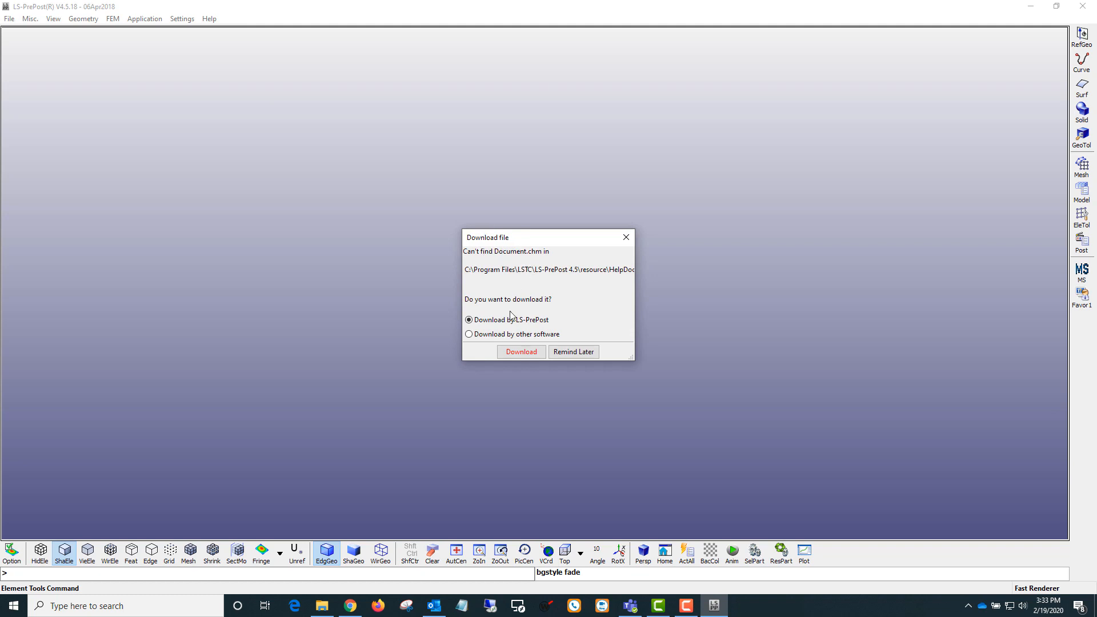
pyautogui.click(469, 320)
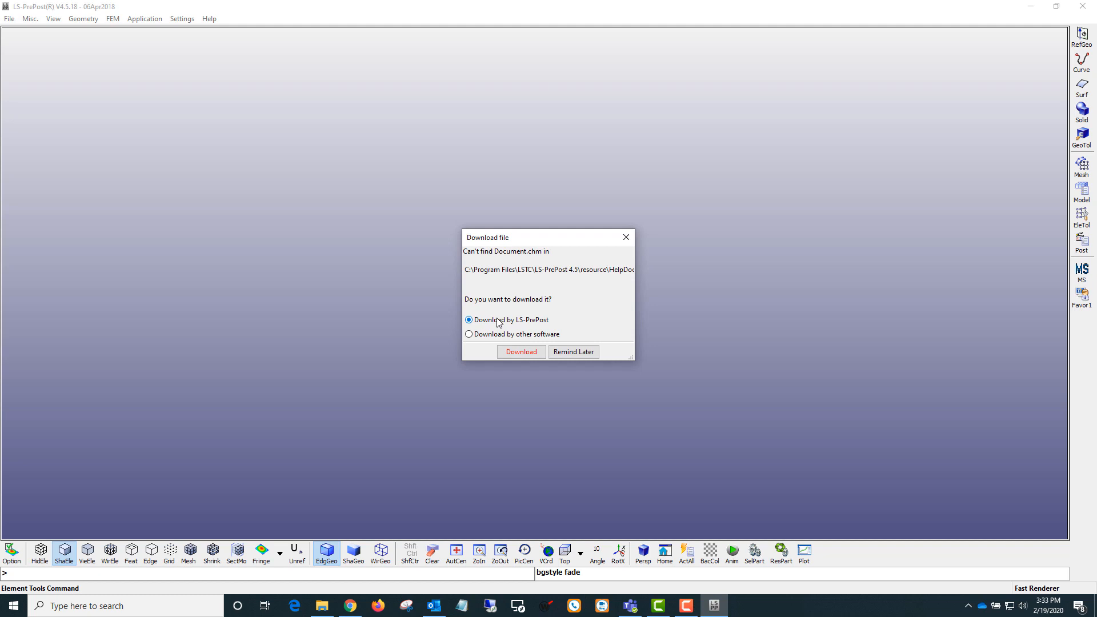
pyautogui.click(521, 352)
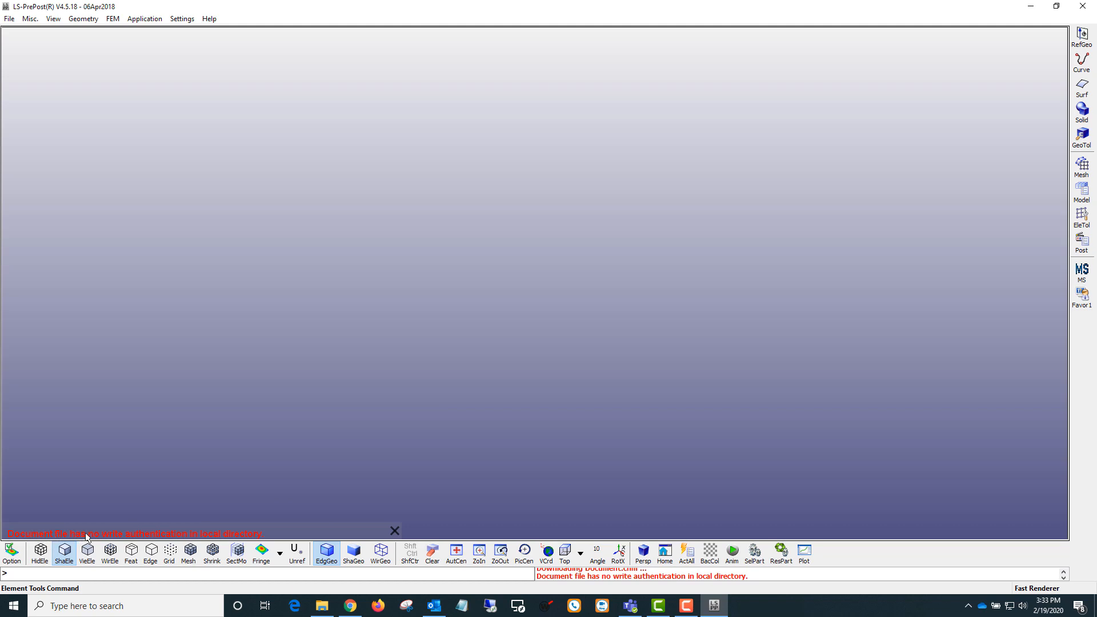
pyautogui.moveTo(83, 537)
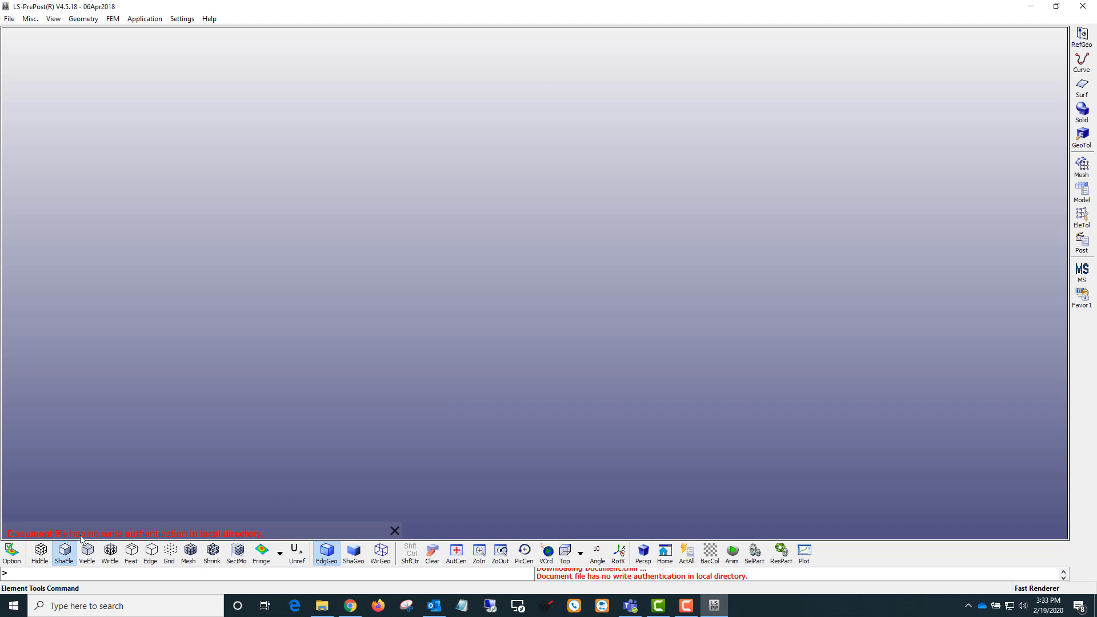
pyautogui.moveTo(204, 540)
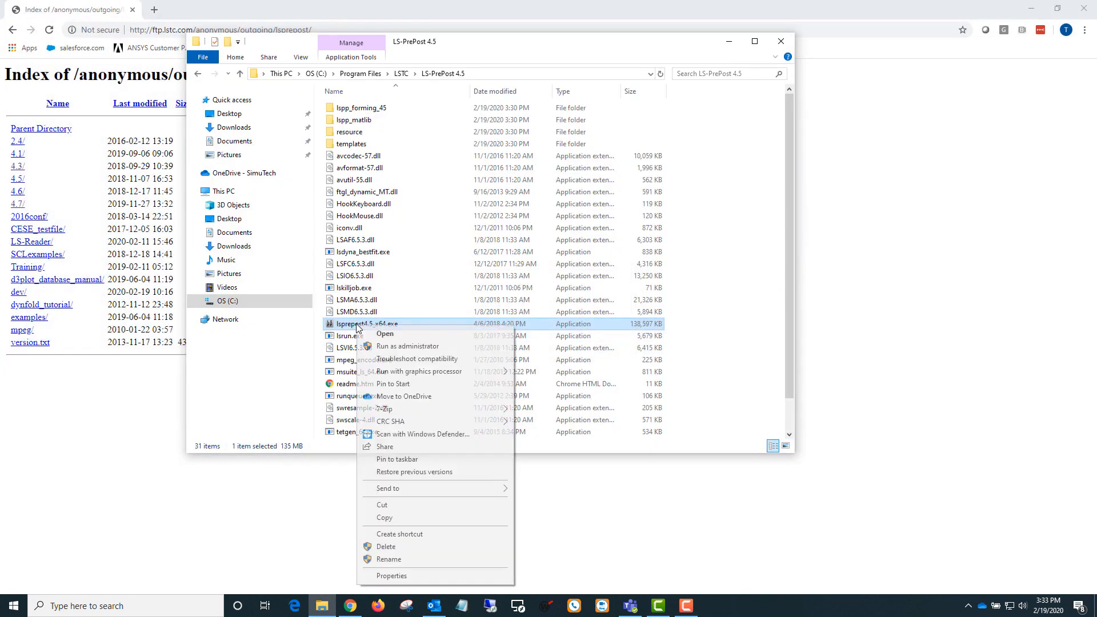
# Step: Relaunch lsprepost4.5_x64.exe from Explorer with administrator rights
pyautogui.click(385, 334)
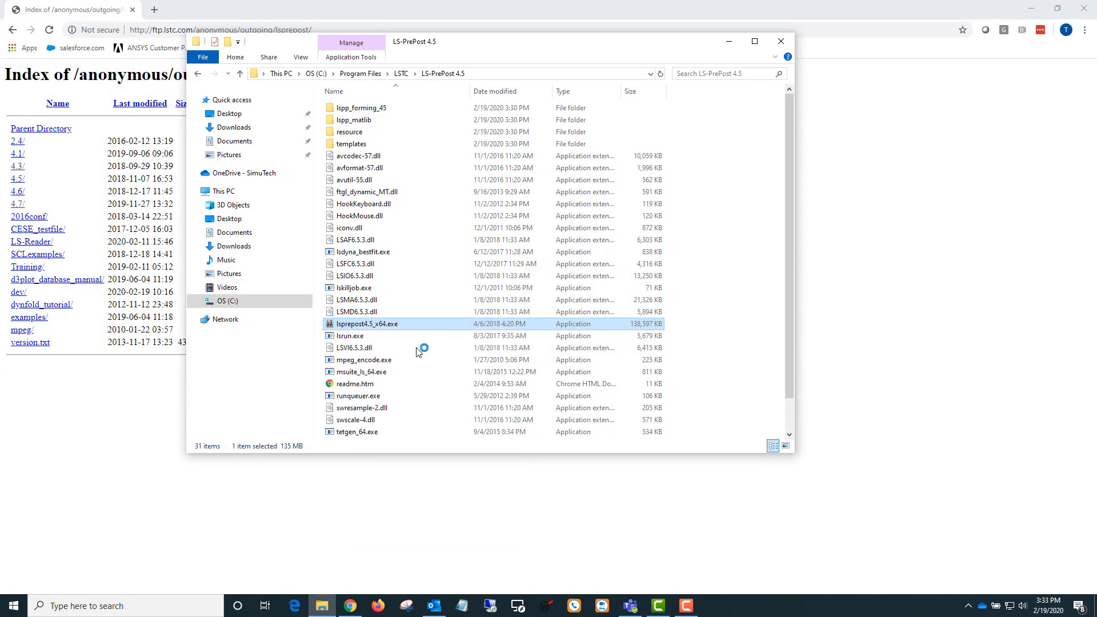
pyautogui.doubleClick(367, 324)
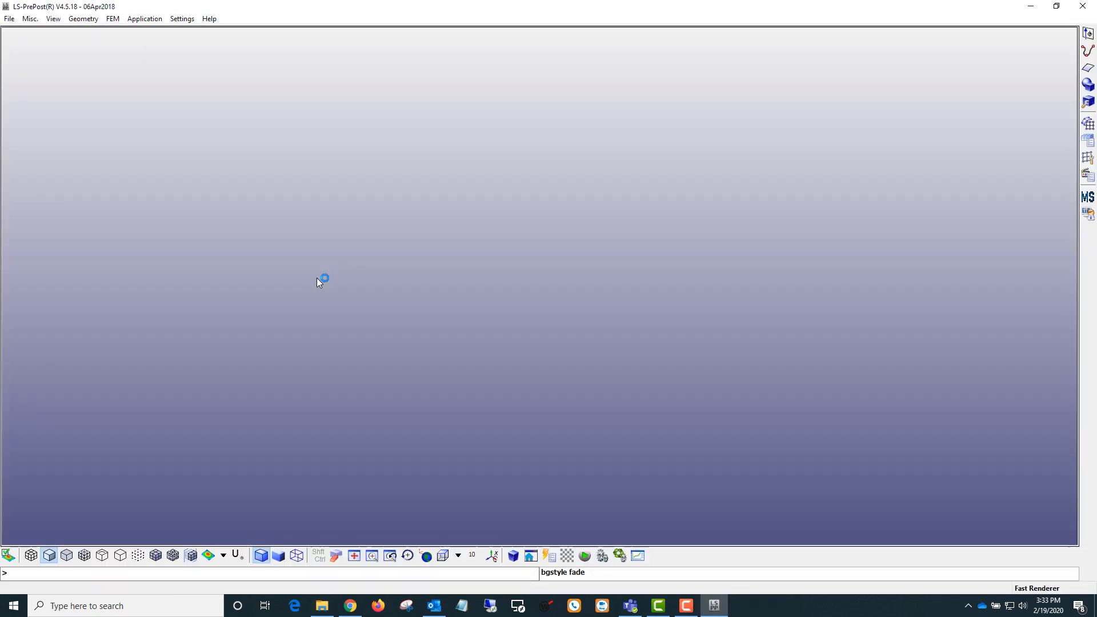
# Step: Download the help documentation via Help > Documentation, now succeeding as administrator
pyautogui.click(209, 19)
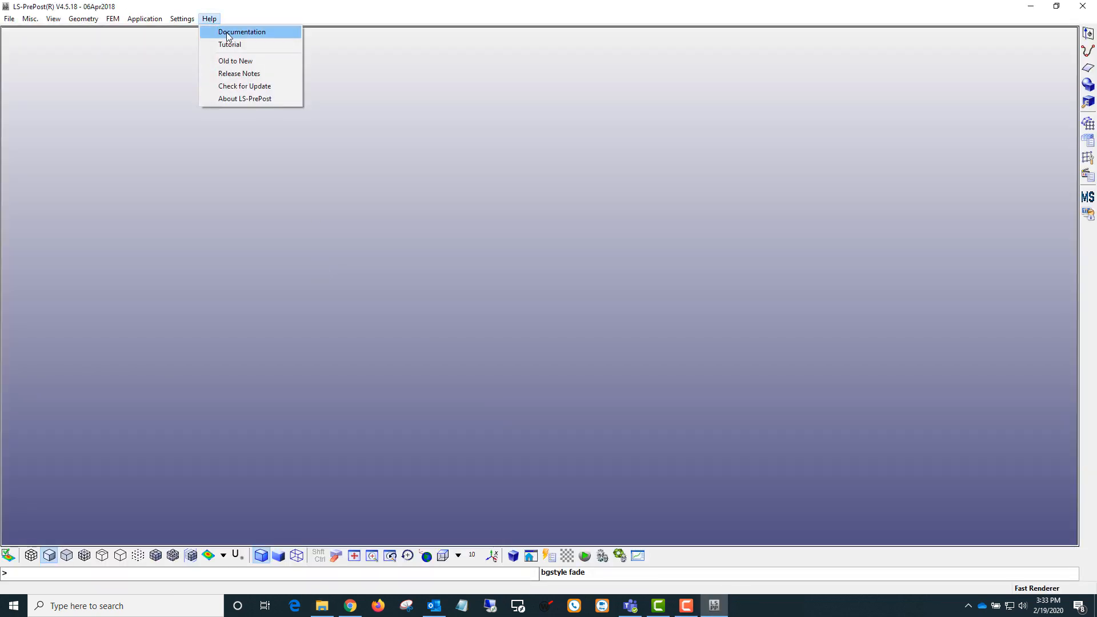
pyautogui.click(241, 31)
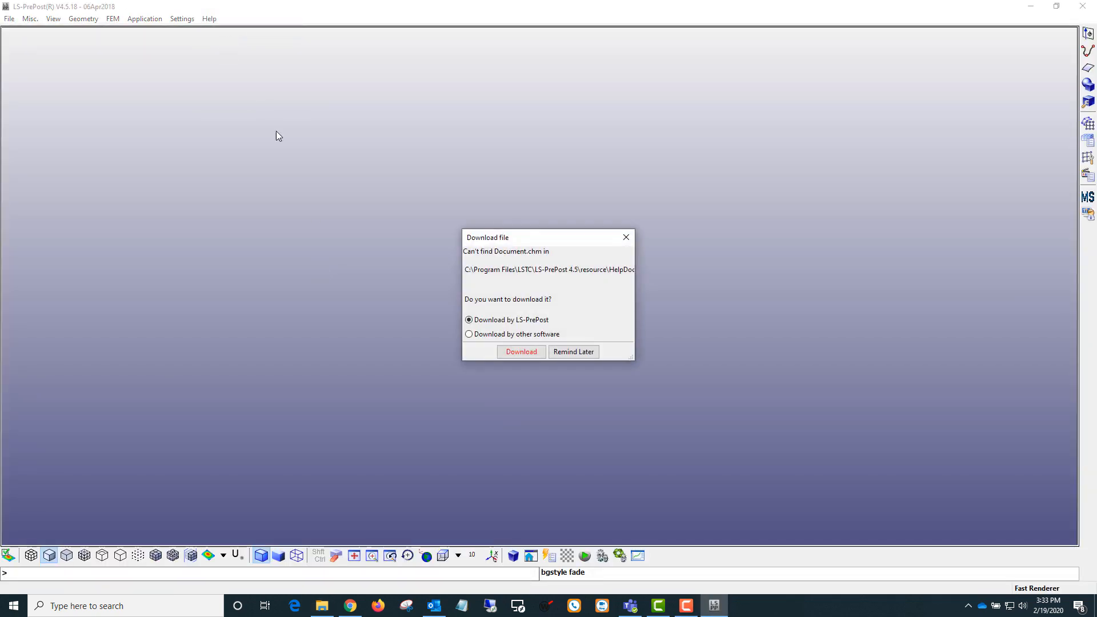
pyautogui.click(520, 351)
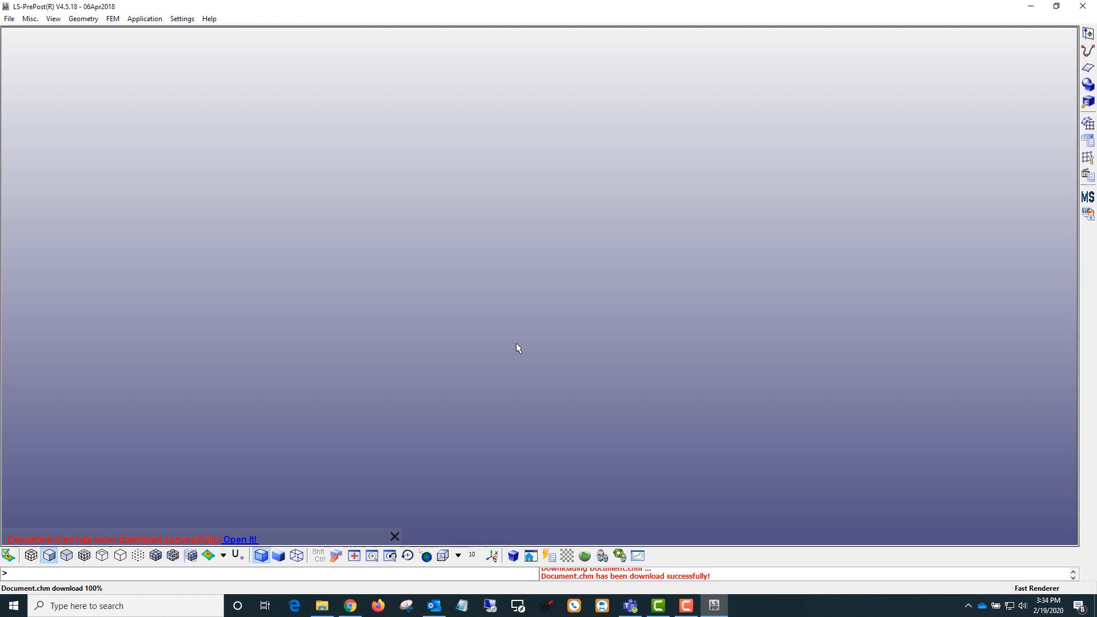
# Step: View the downloaded User's Manual through Help > Documentation and close it again
pyautogui.click(209, 19)
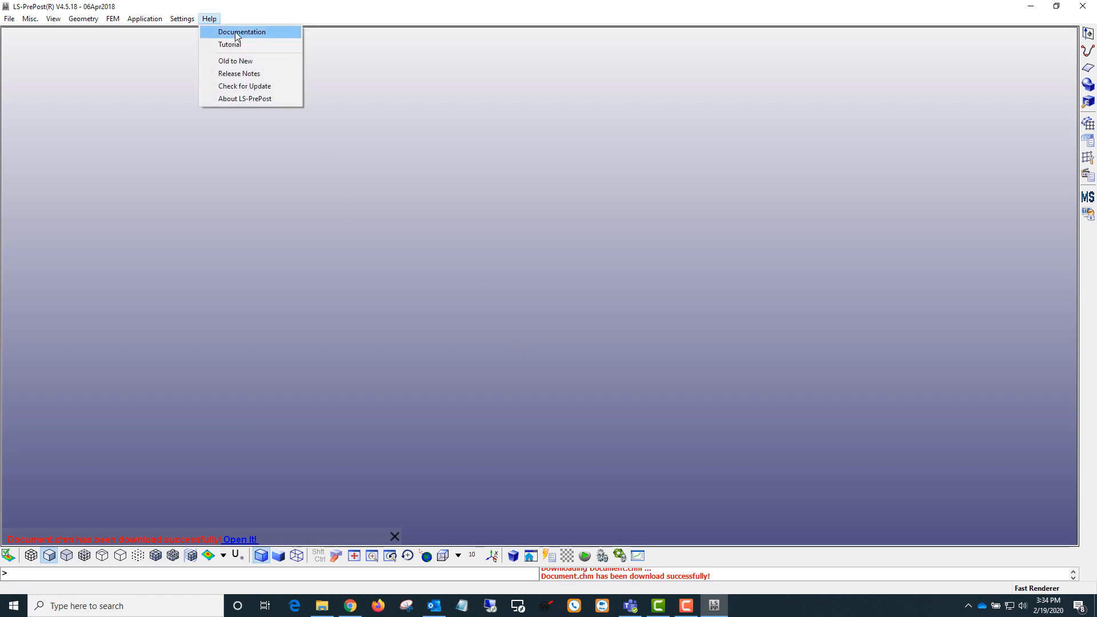
pyautogui.click(241, 32)
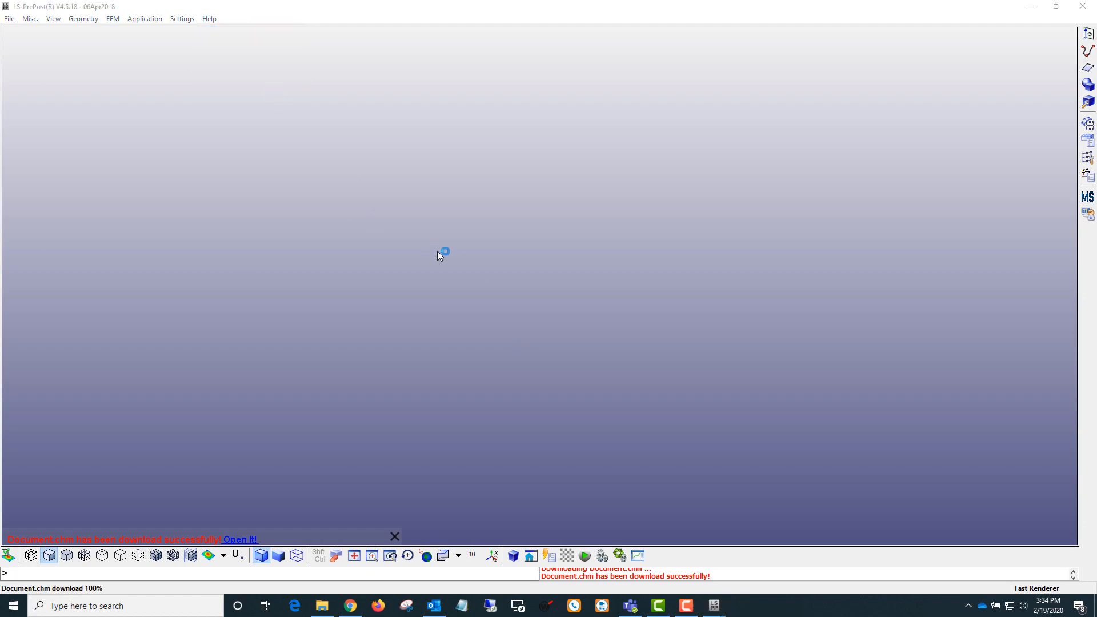
pyautogui.click(240, 539)
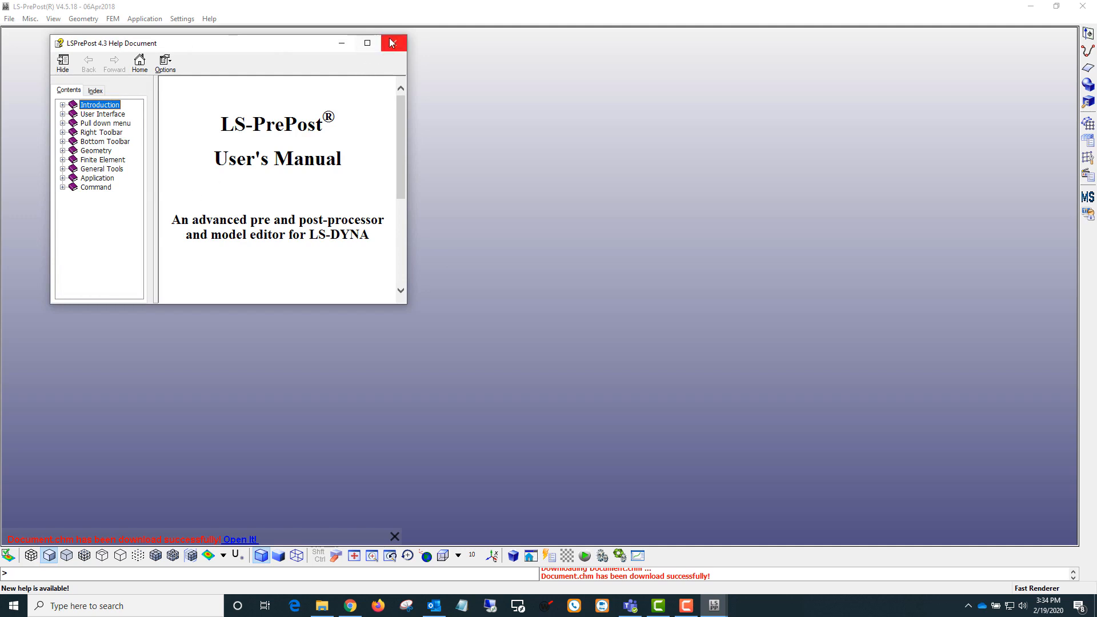
pyautogui.click(209, 18)
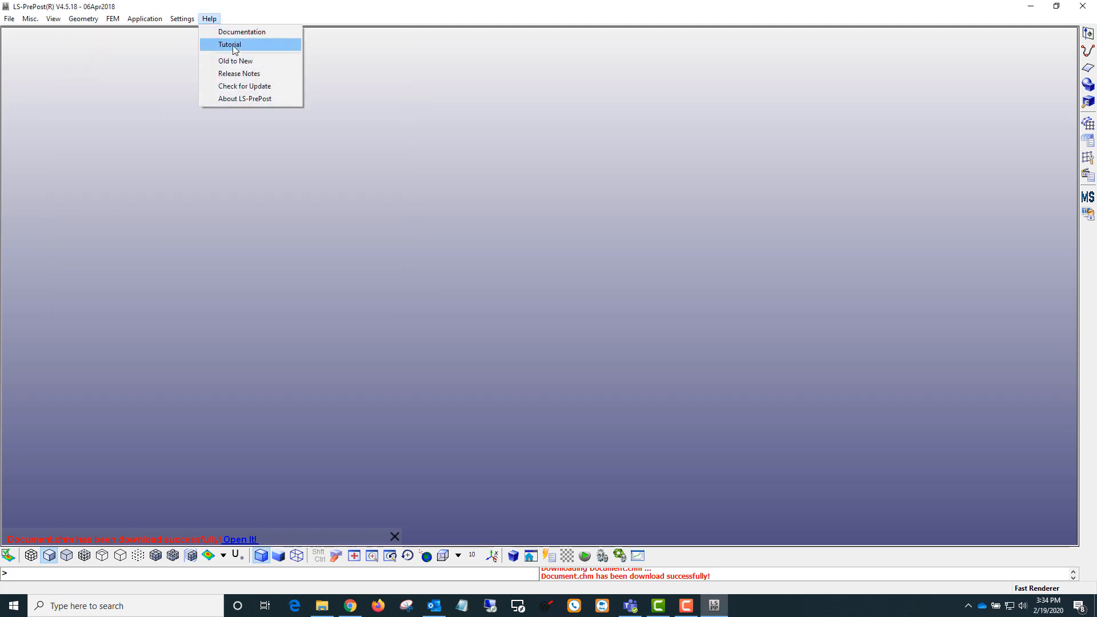
pyautogui.moveTo(254, 49)
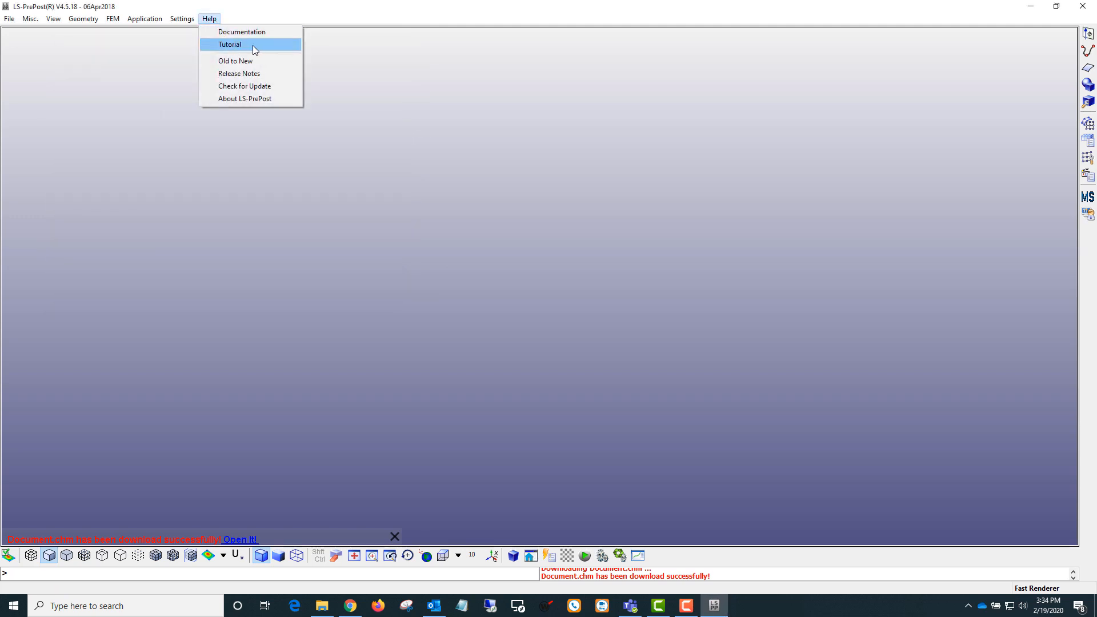